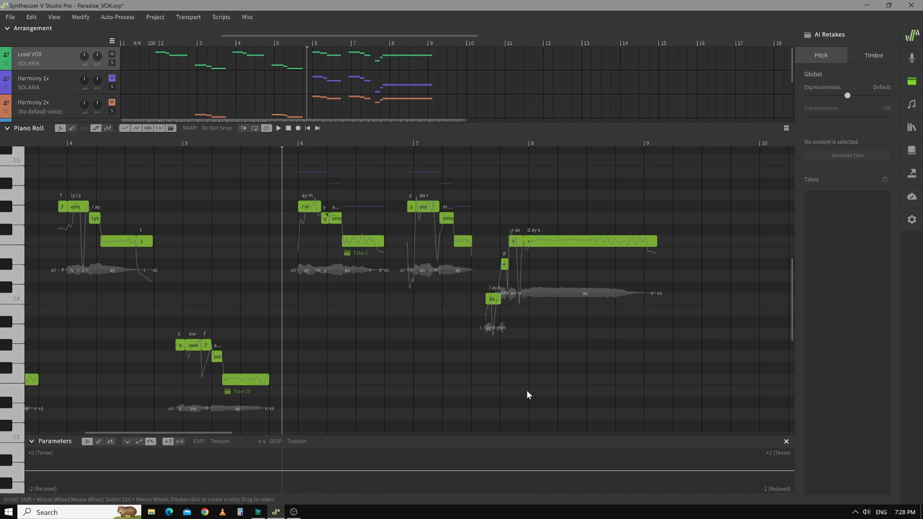
{"action": "mouse_move", "coordinate": [218, 223]}
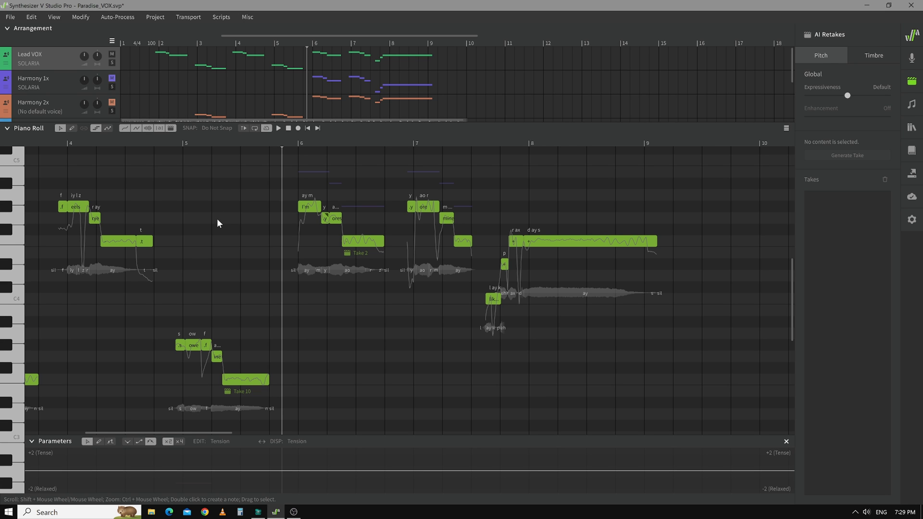
{"action": "mouse_move", "coordinate": [222, 224]}
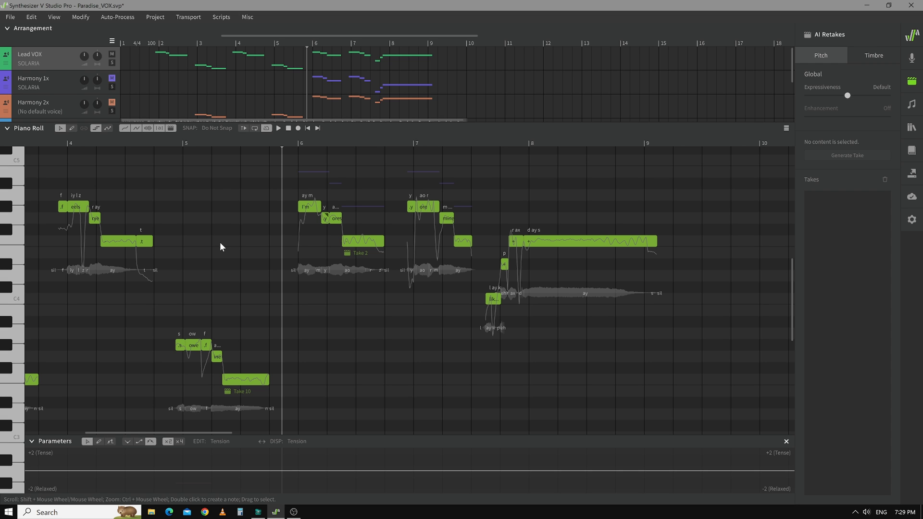
{"action": "mouse_move", "coordinate": [516, 206]}
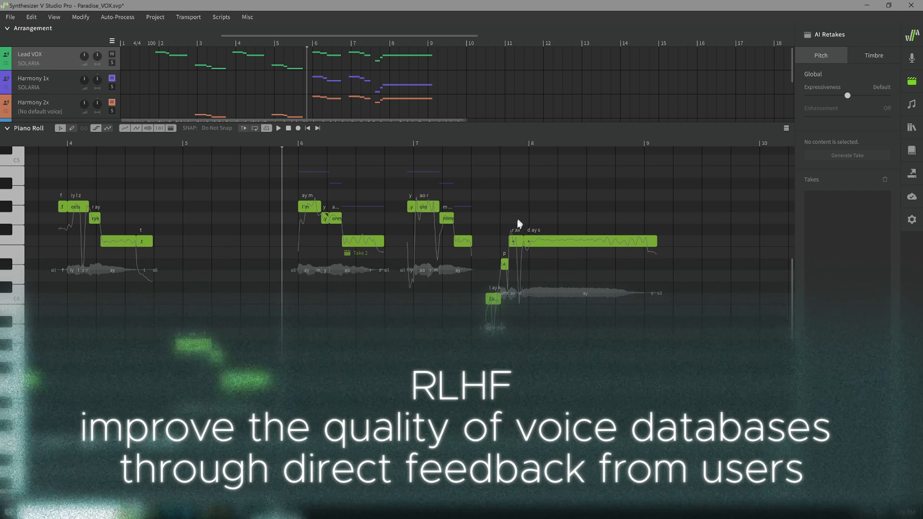
{"action": "mouse_move", "coordinate": [570, 204]}
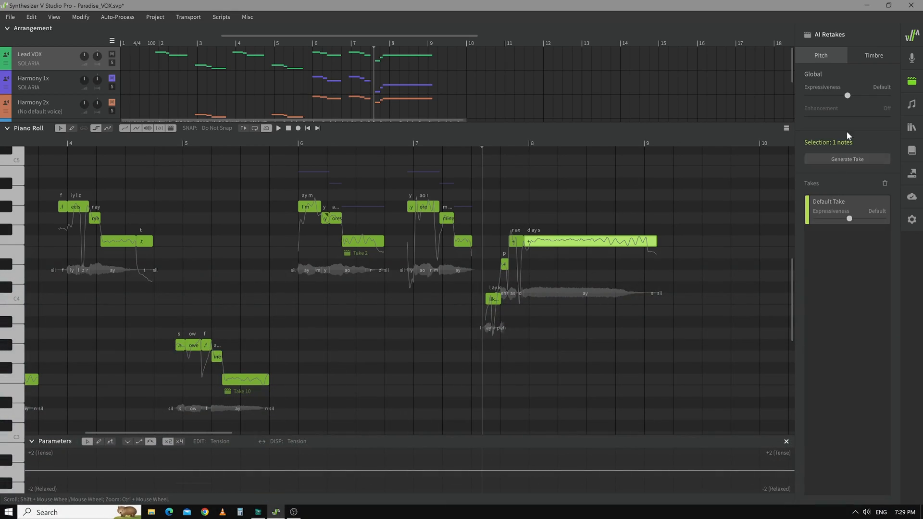
- Generate eight AI pitch retakes for the long note near bar 8
{"action": "left_click", "coordinate": [846, 158]}
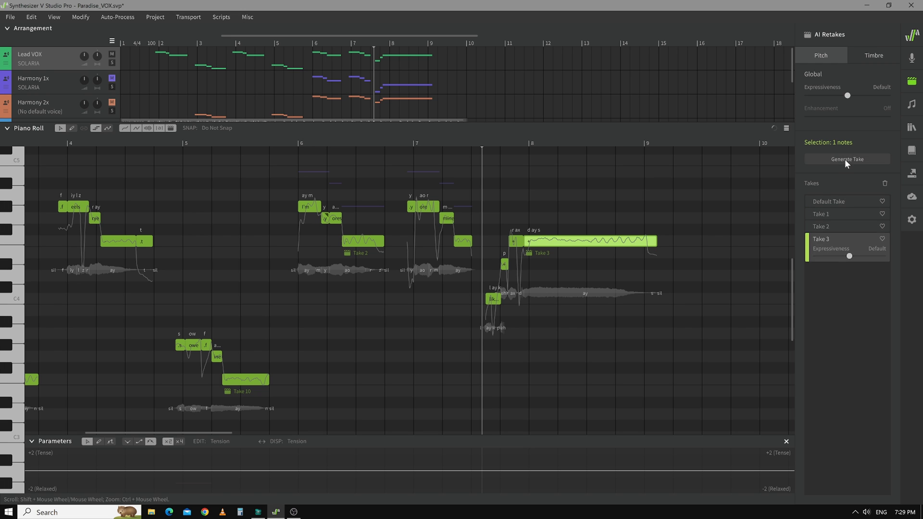
{"action": "left_click", "coordinate": [846, 159]}
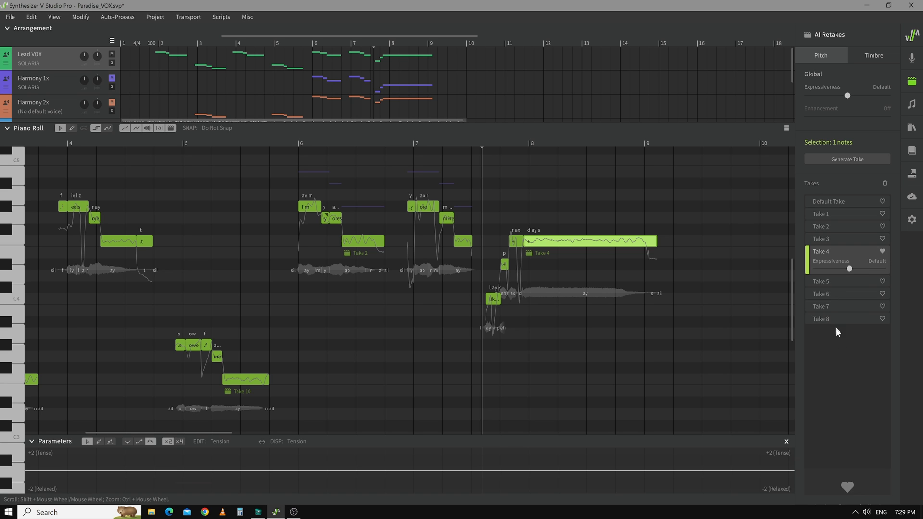
{"action": "mouse_move", "coordinate": [858, 398]}
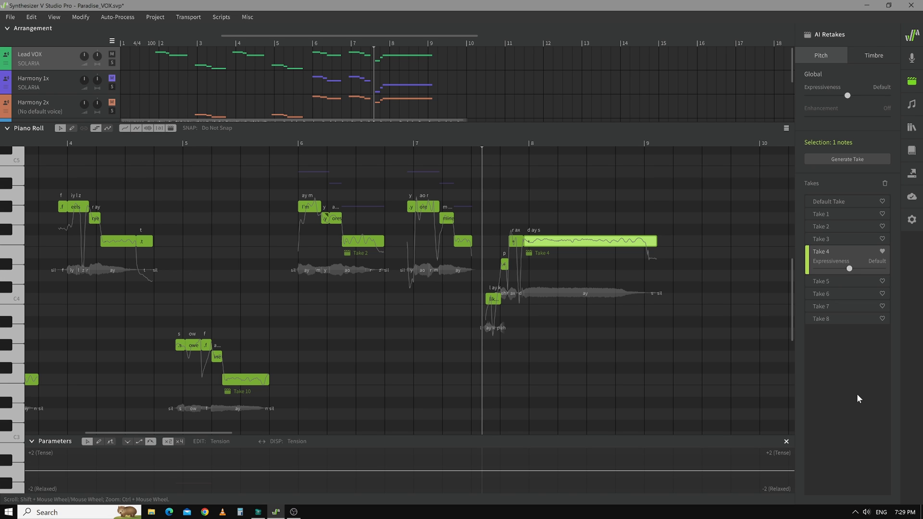
{"action": "mouse_move", "coordinate": [615, 253]}
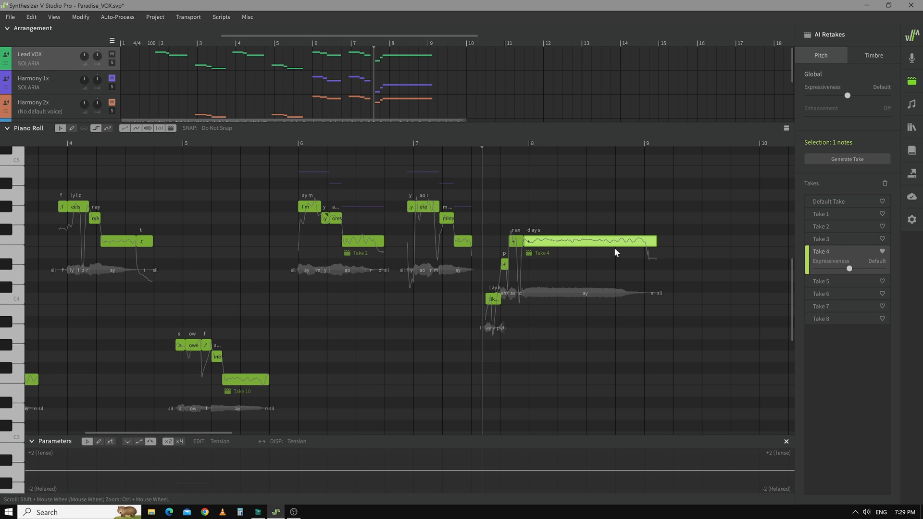
{"action": "mouse_move", "coordinate": [865, 124]}
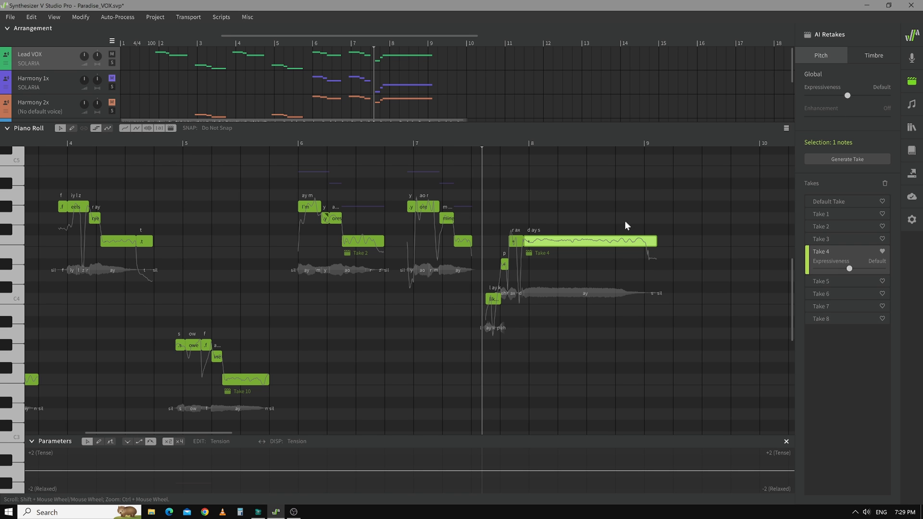
{"action": "mouse_move", "coordinate": [593, 269]}
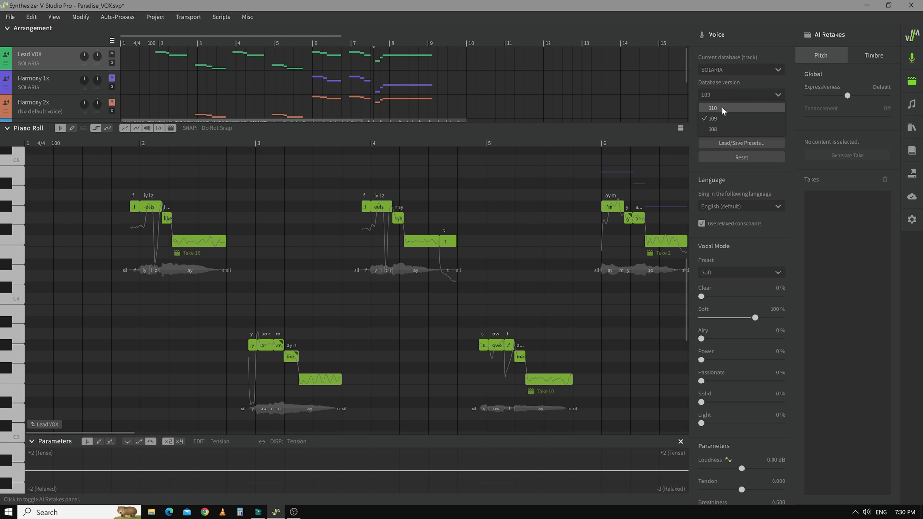
- Switch the voice database to version 110 and generate retakes for the five selected notes
{"action": "left_click", "coordinate": [712, 108]}
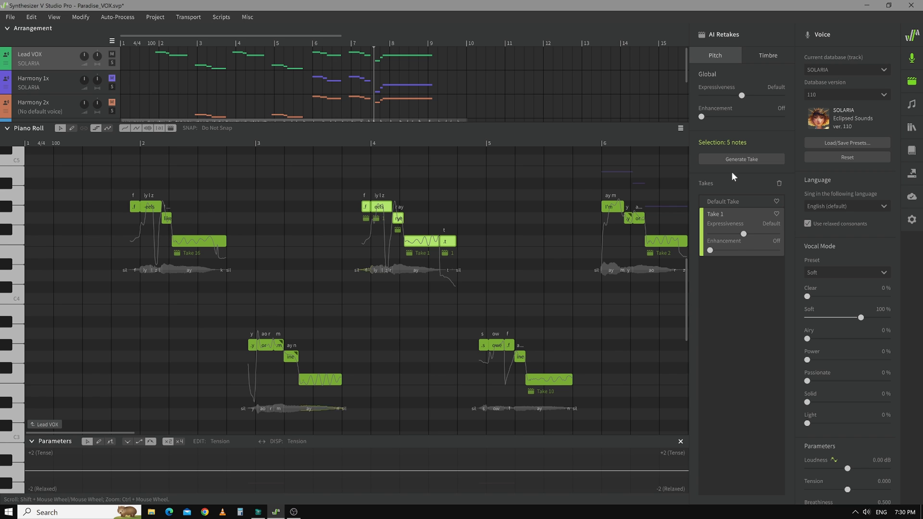
{"action": "left_click", "coordinate": [741, 159]}
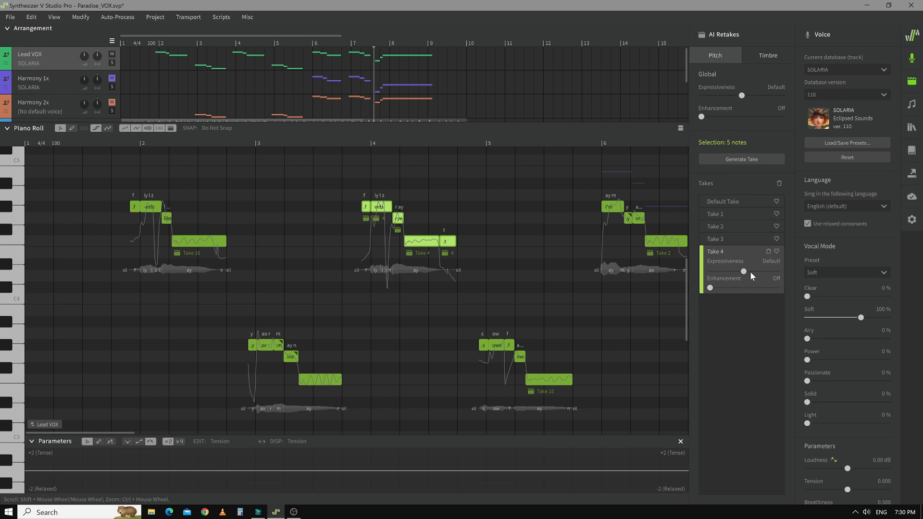
{"action": "mouse_move", "coordinate": [740, 286]}
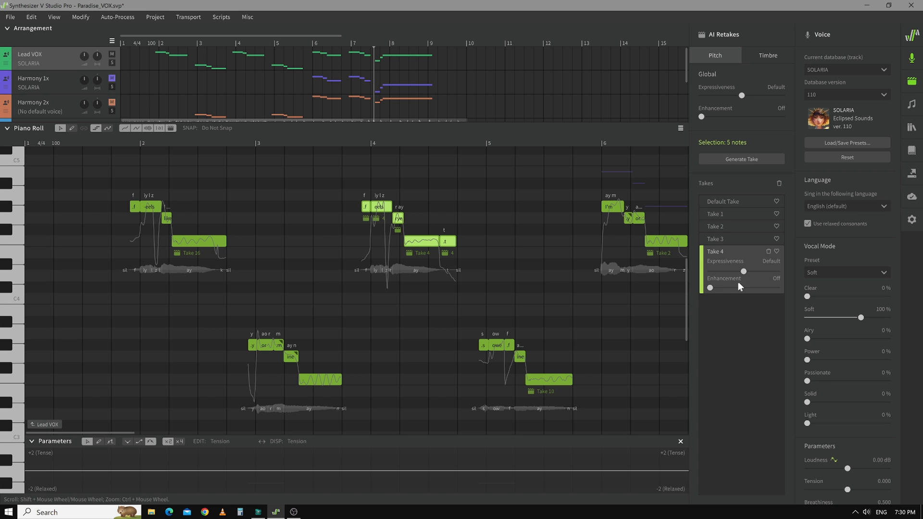
{"action": "mouse_move", "coordinate": [712, 293]}
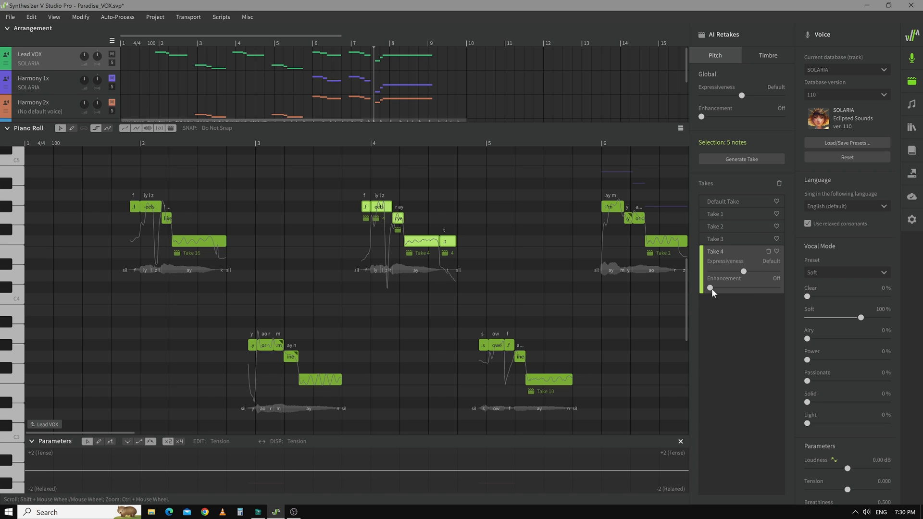
{"action": "mouse_move", "coordinate": [716, 295]}
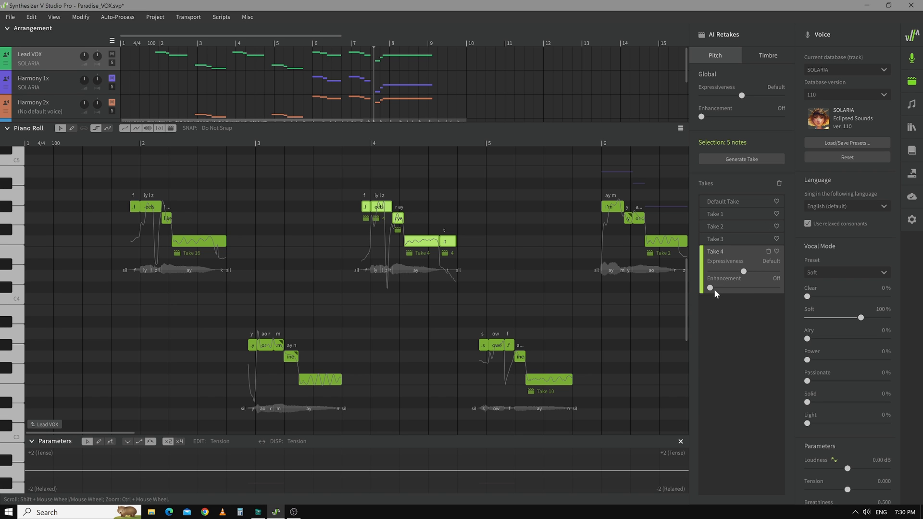
{"action": "mouse_move", "coordinate": [710, 294]}
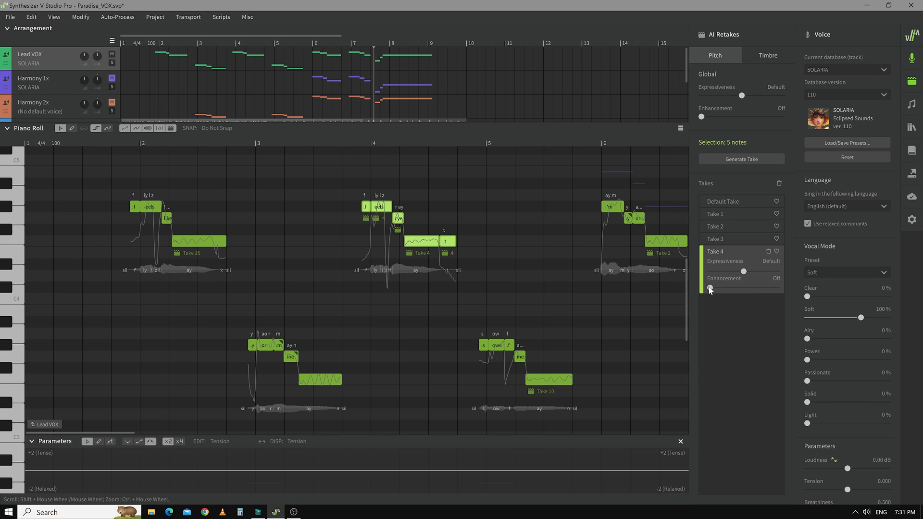
- Settle Take 4's enhancement at about 49% after trying full and zero
{"action": "left_click_drag", "start_coordinate": [709, 287], "coordinate": [777, 288]}
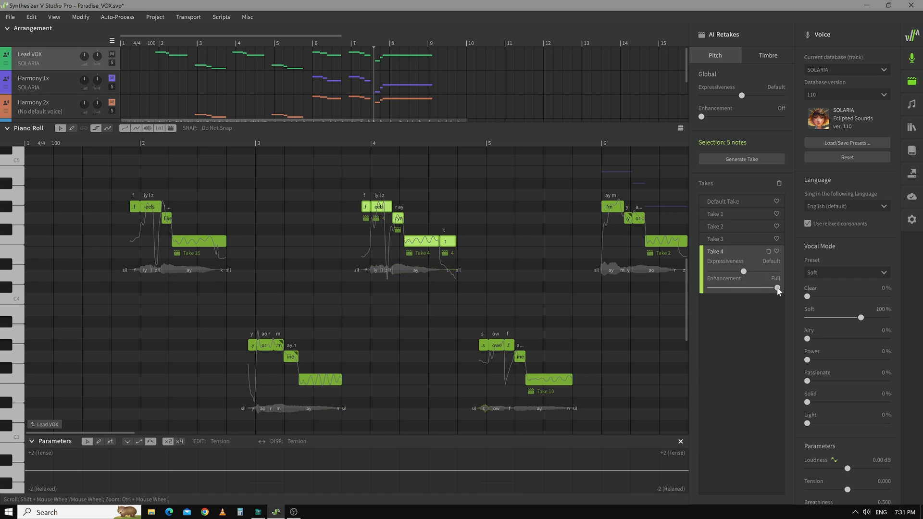
{"action": "left_click_drag", "start_coordinate": [777, 288], "coordinate": [709, 288]}
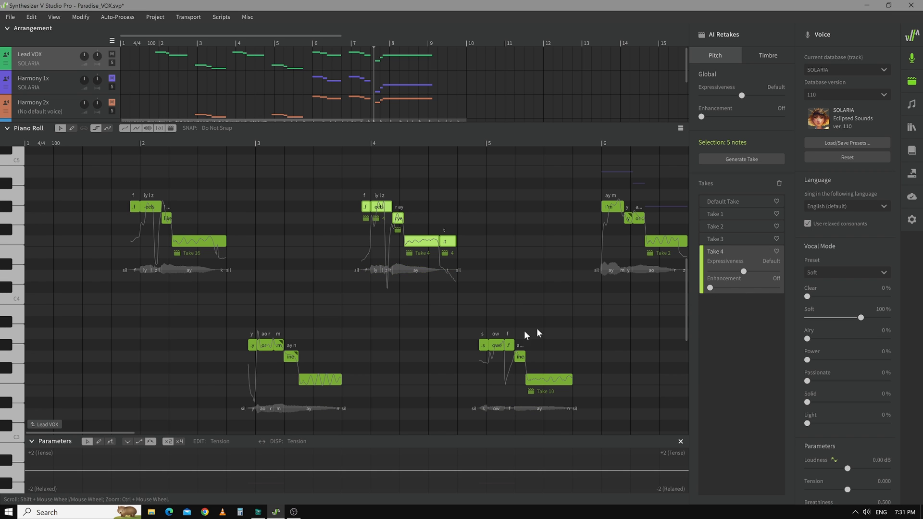
{"action": "mouse_move", "coordinate": [703, 285]}
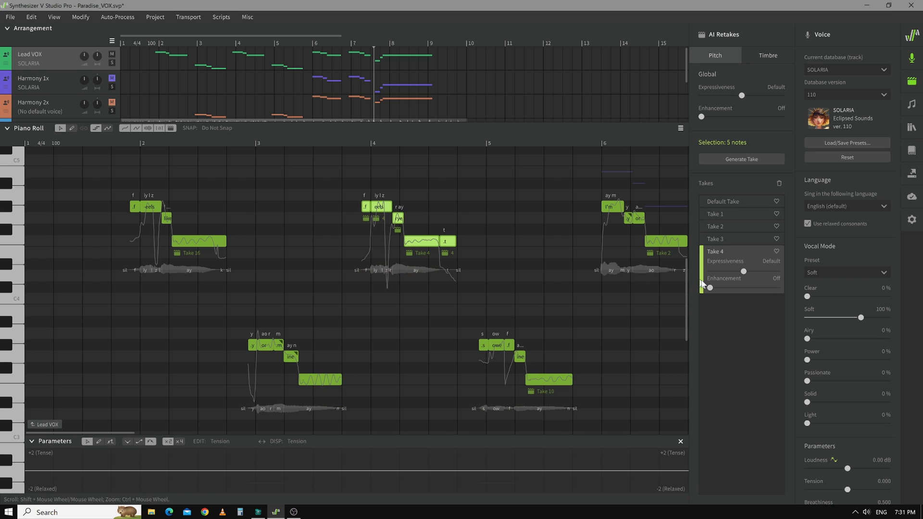
{"action": "mouse_move", "coordinate": [715, 297]}
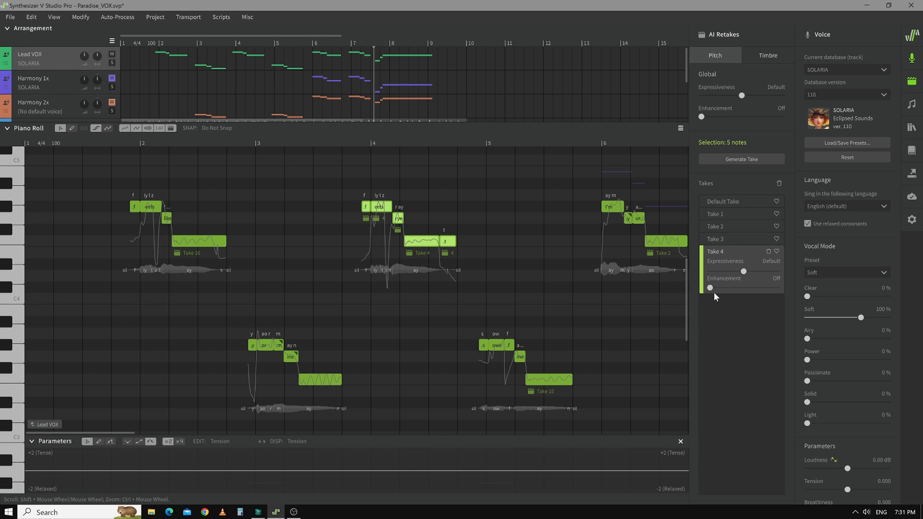
{"action": "left_click_drag", "start_coordinate": [710, 287], "coordinate": [730, 287]}
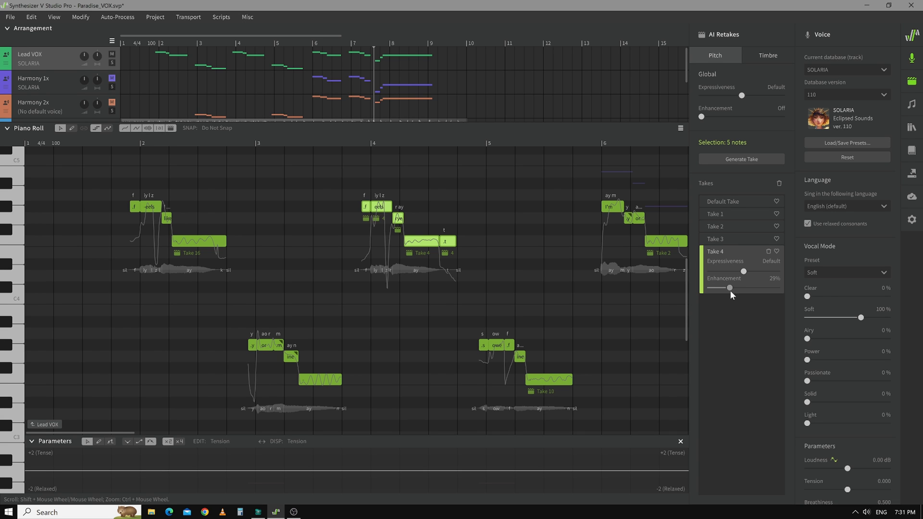
{"action": "left_click_drag", "start_coordinate": [729, 287], "coordinate": [741, 287]}
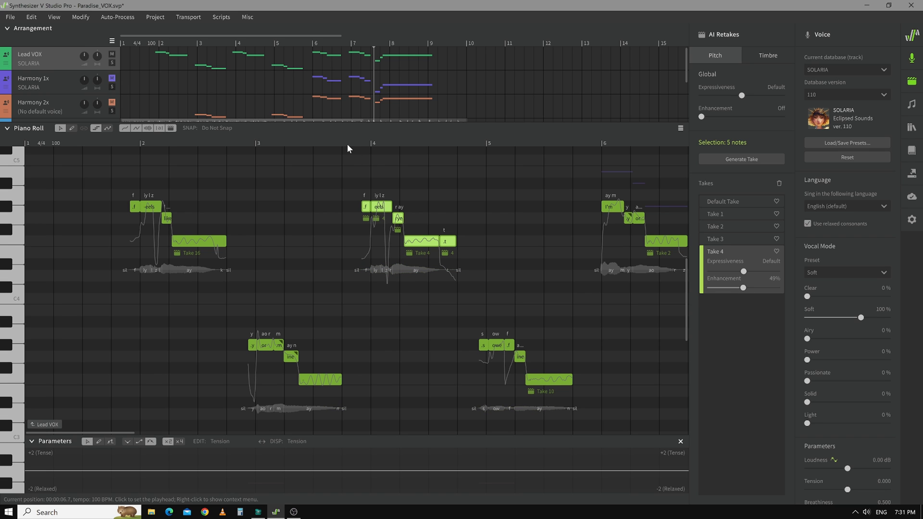
- Place the playhead before bar 4 and bring Take 4's expressiveness down to about -50
{"action": "left_click", "coordinate": [347, 150]}
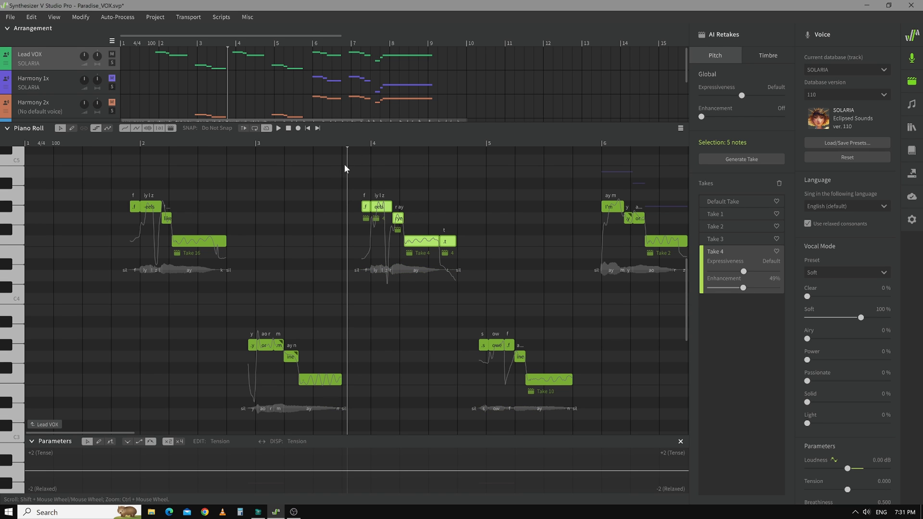
{"action": "left_click", "coordinate": [278, 128]}
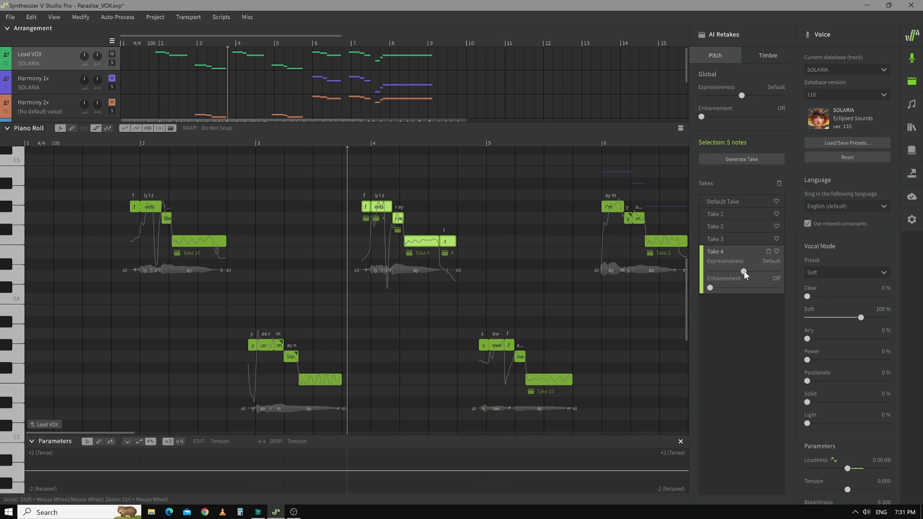
{"action": "left_click_drag", "start_coordinate": [743, 271], "coordinate": [777, 271]}
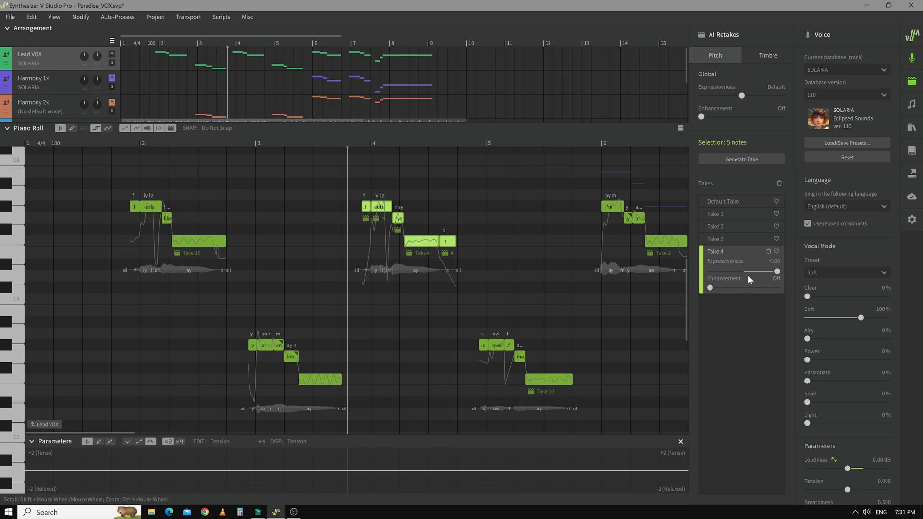
{"action": "left_click_drag", "start_coordinate": [777, 271], "coordinate": [710, 271]}
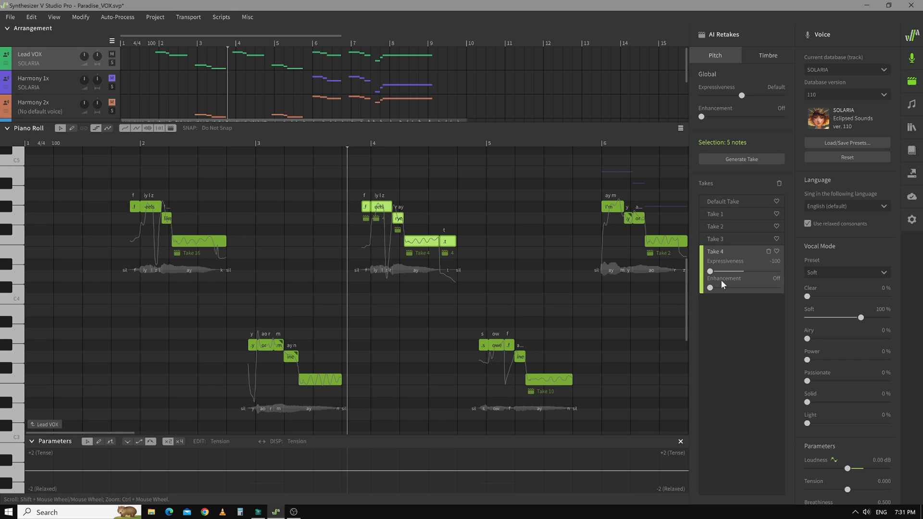
{"action": "left_click_drag", "start_coordinate": [709, 272], "coordinate": [735, 271]}
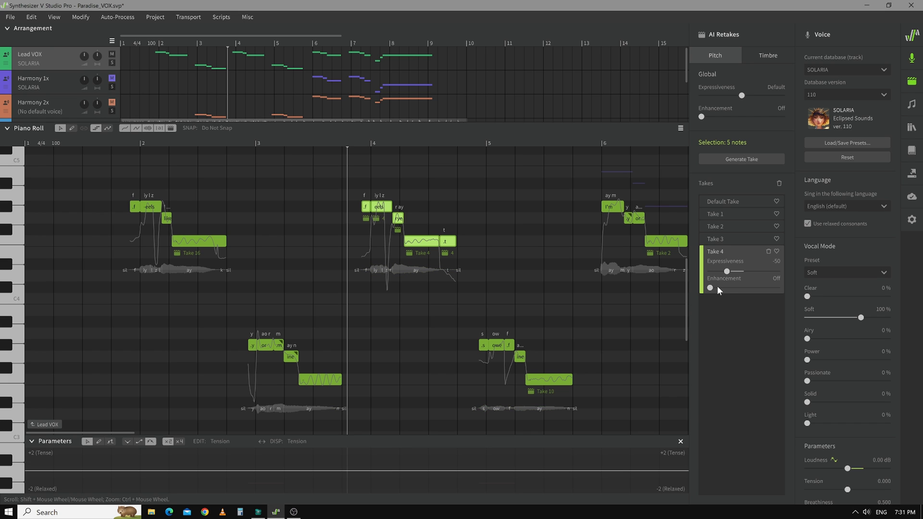
{"action": "mouse_move", "coordinate": [722, 279]}
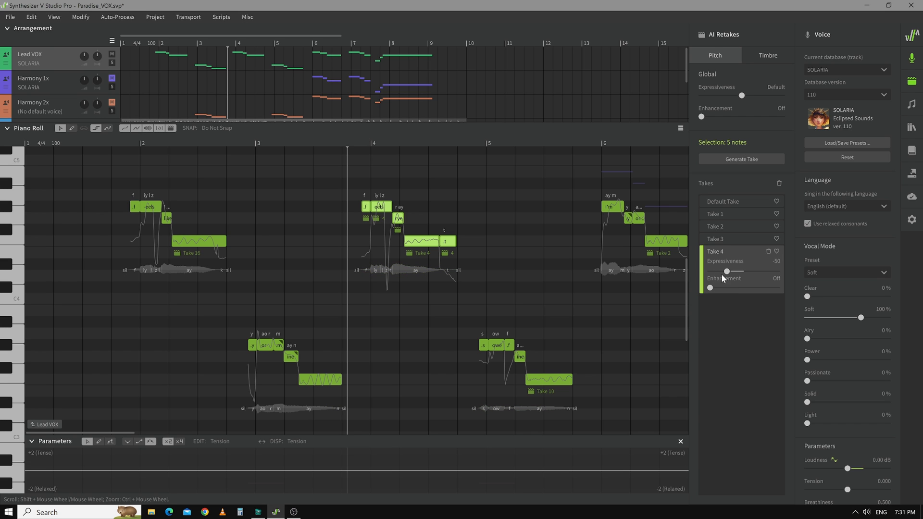
{"action": "mouse_move", "coordinate": [709, 285]}
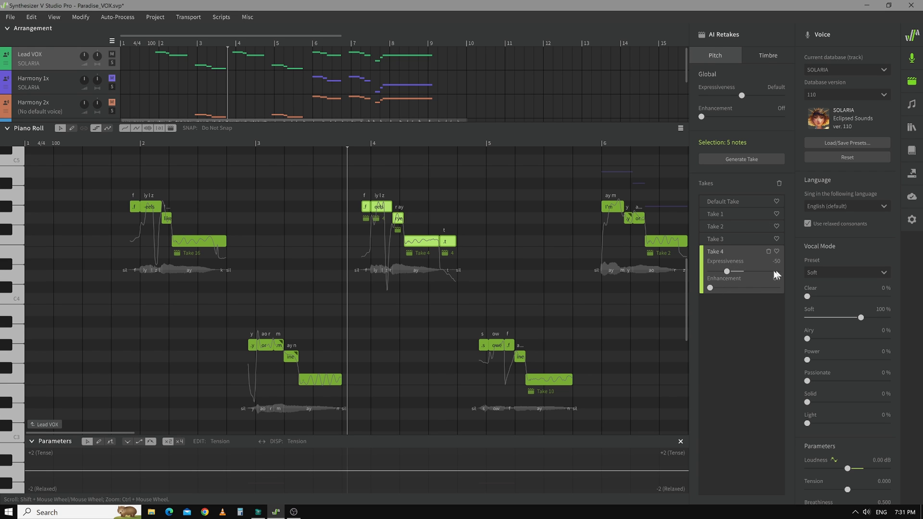
{"action": "mouse_move", "coordinate": [764, 292]}
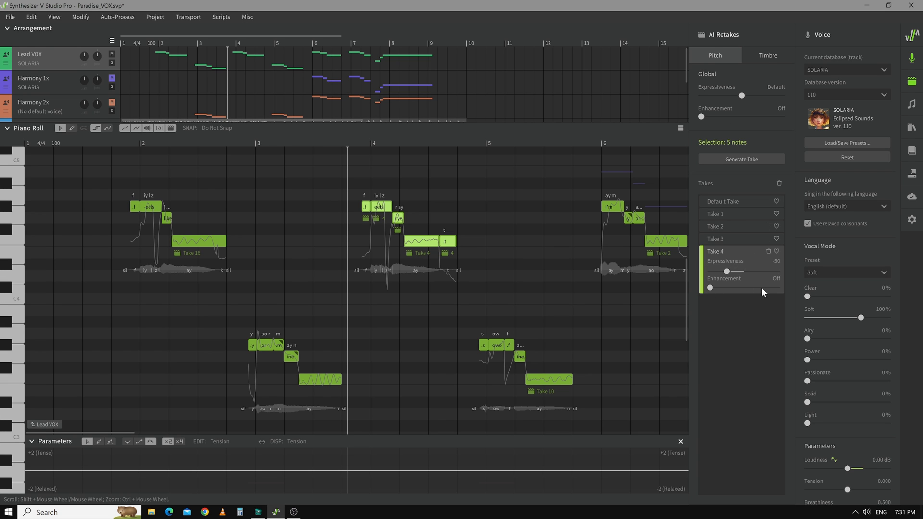
{"action": "mouse_move", "coordinate": [756, 293]}
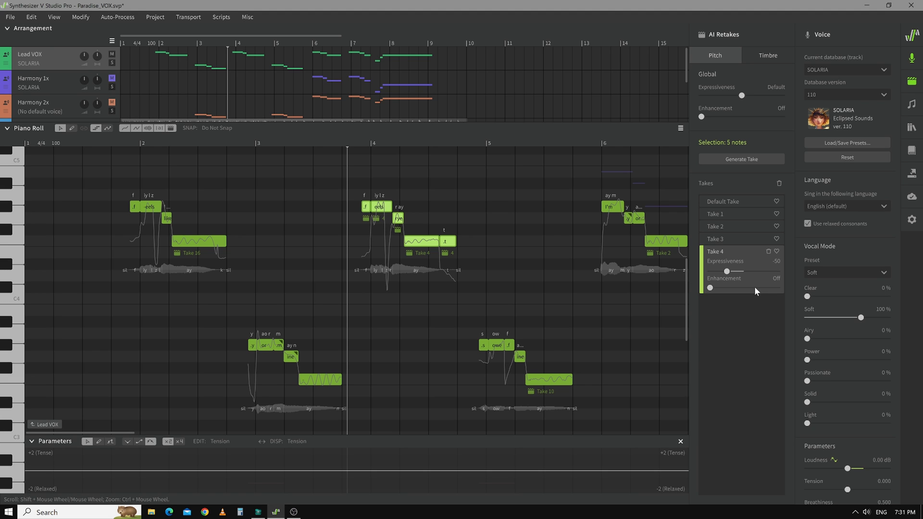
{"action": "mouse_move", "coordinate": [740, 277]}
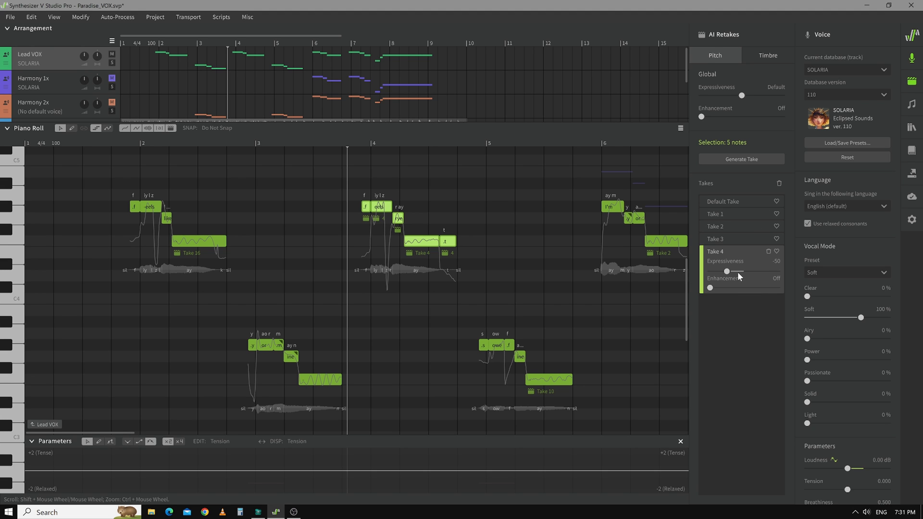
- Raise Take 4's expressiveness from -50 back toward the default
{"action": "left_click_drag", "start_coordinate": [727, 271], "coordinate": [742, 271]}
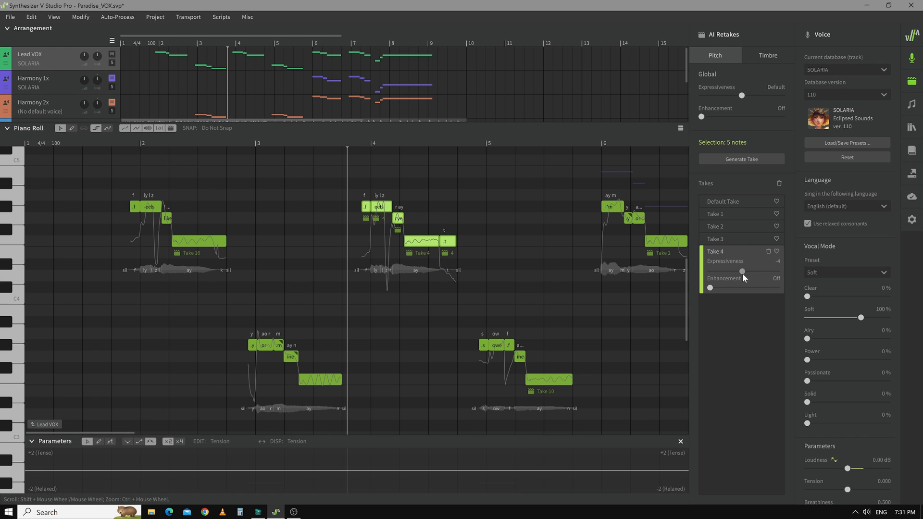
{"action": "left_click", "coordinate": [777, 251]}
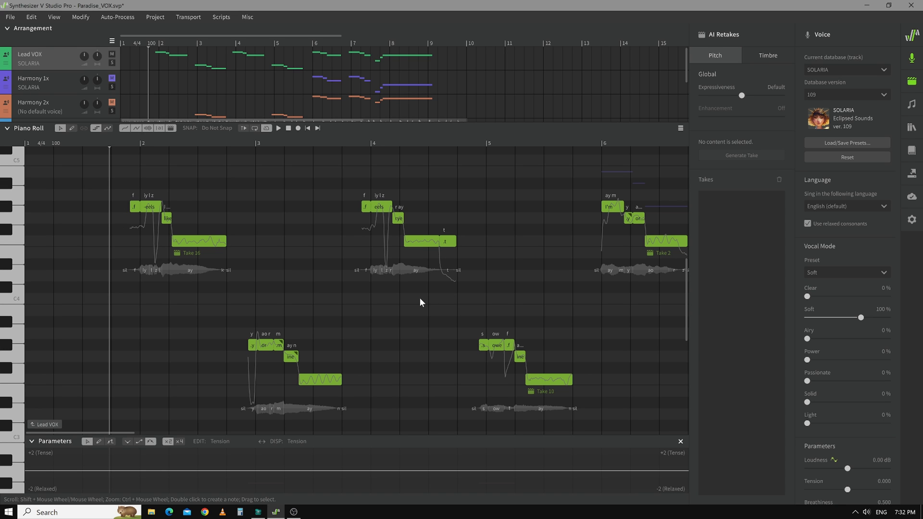
{"action": "mouse_move", "coordinate": [830, 100]}
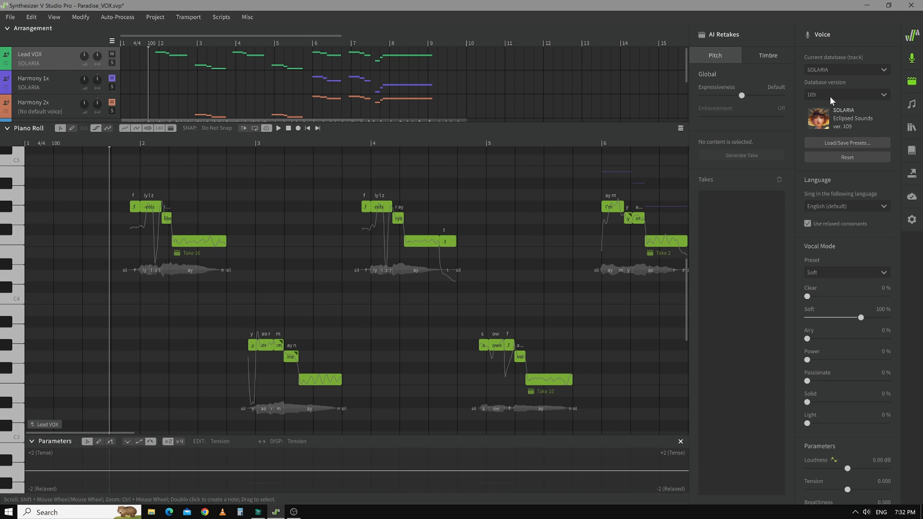
{"action": "mouse_move", "coordinate": [835, 100]}
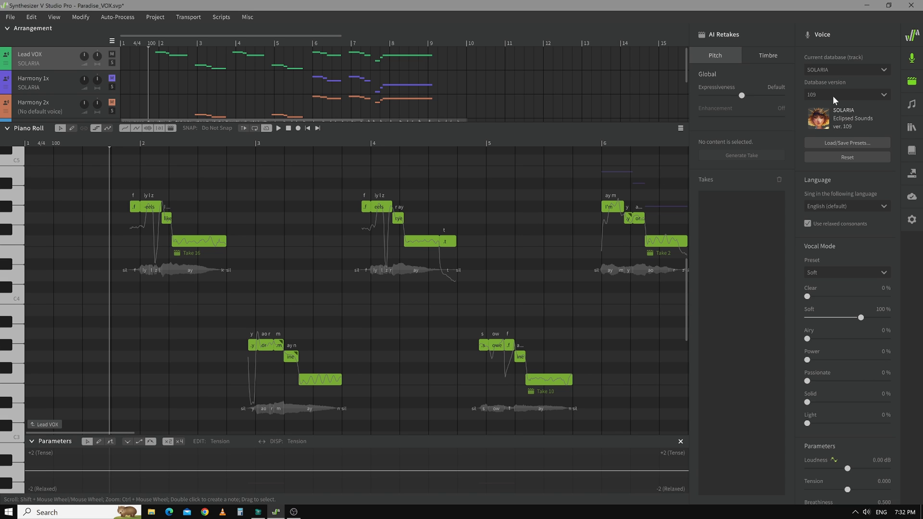
- Lower the low measure-3 note's take expressiveness to about -34 and tweak its vibrato modulation
{"action": "left_click", "coordinate": [278, 128]}
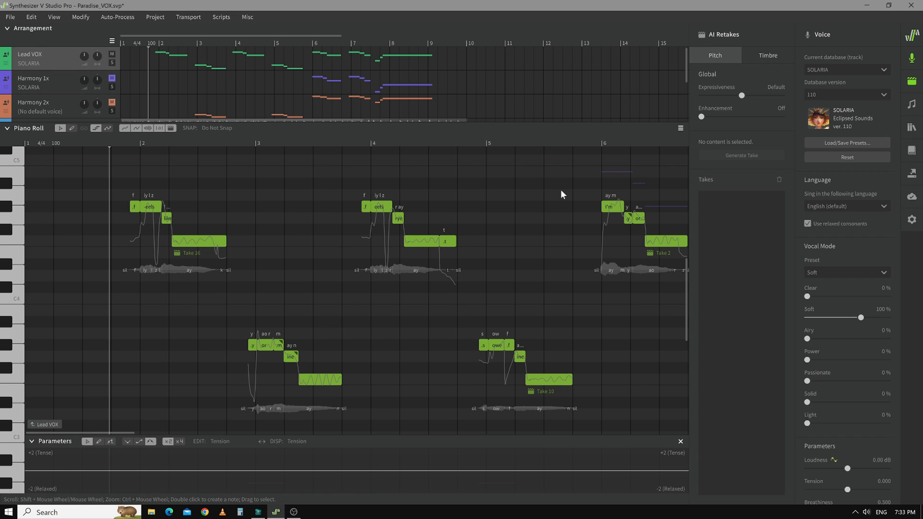
{"action": "mouse_move", "coordinate": [322, 385]}
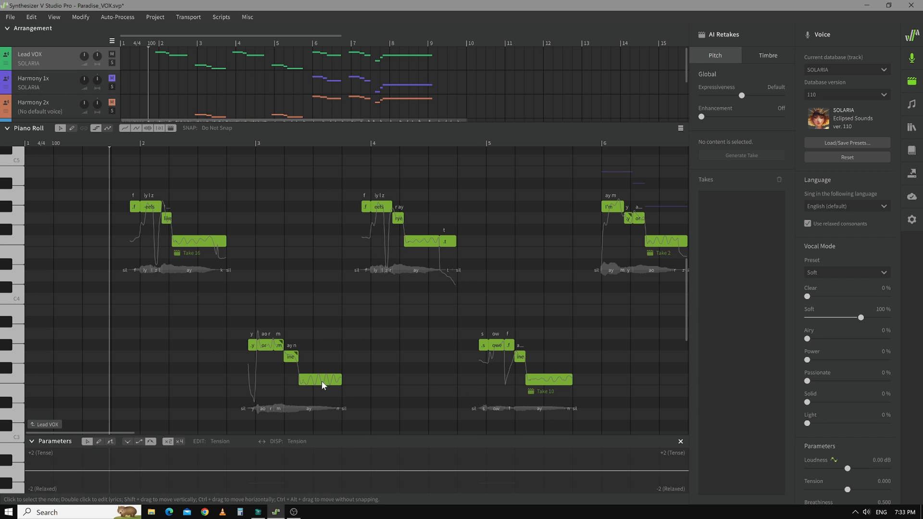
{"action": "left_click", "coordinate": [320, 379]}
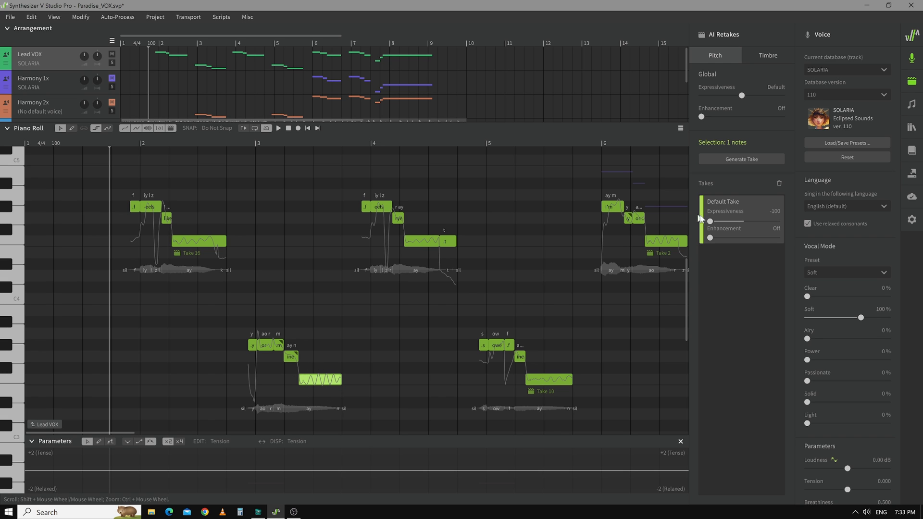
{"action": "left_click_drag", "start_coordinate": [710, 221], "coordinate": [732, 221]}
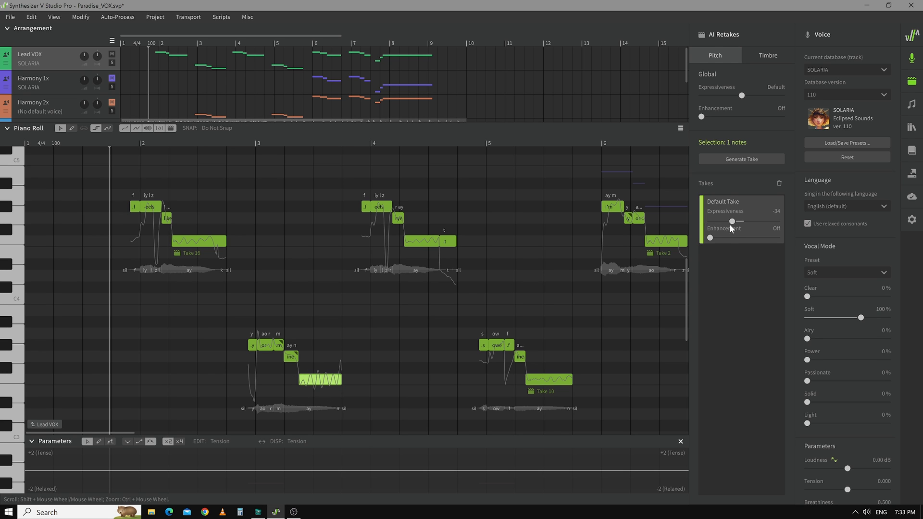
{"action": "left_click_drag", "start_coordinate": [732, 221], "coordinate": [710, 221]}
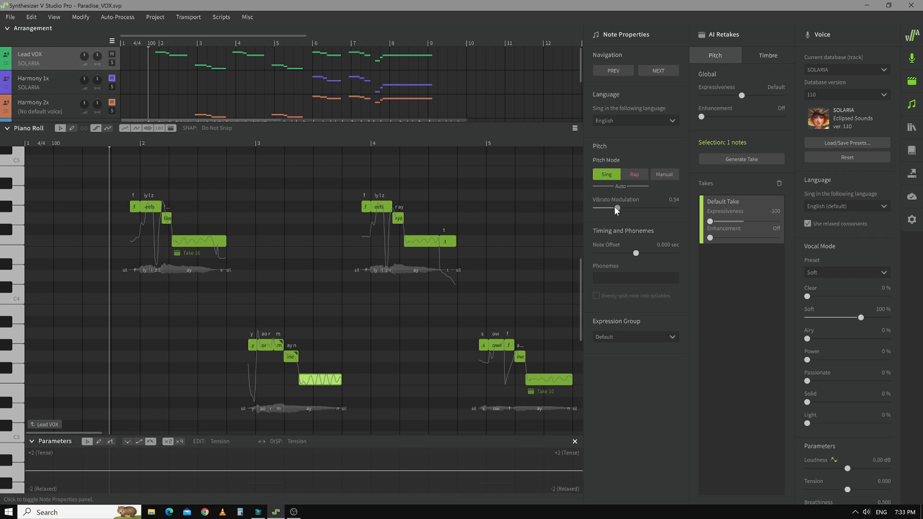
{"action": "left_click_drag", "start_coordinate": [615, 208], "coordinate": [612, 208]}
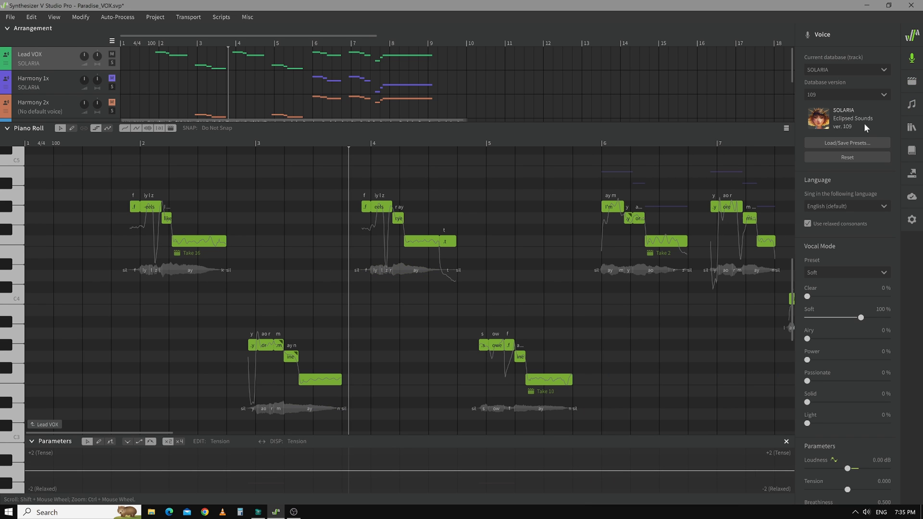
{"action": "mouse_move", "coordinate": [398, 233]}
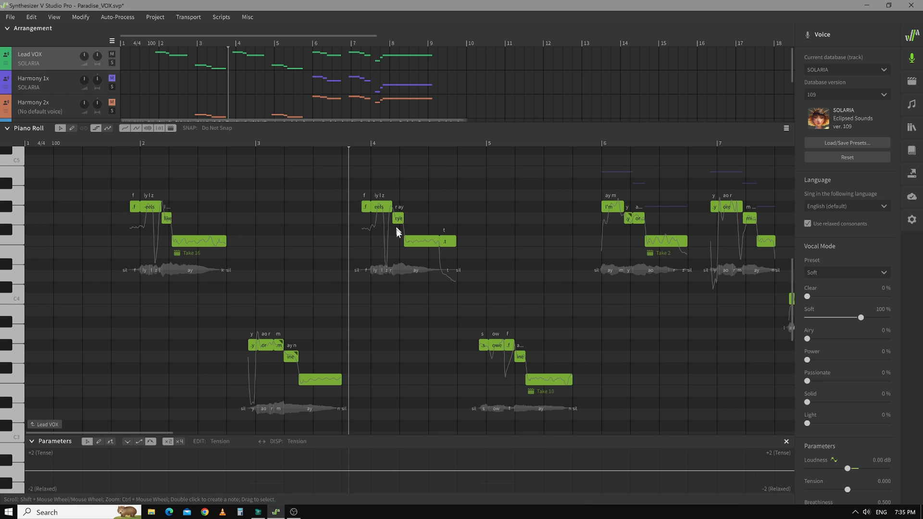
{"action": "mouse_move", "coordinate": [472, 259]}
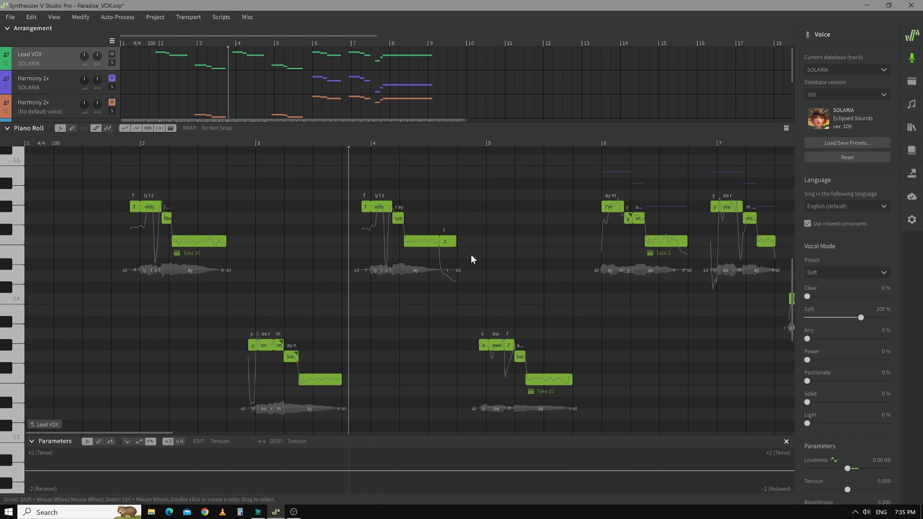
{"action": "mouse_move", "coordinate": [476, 243]}
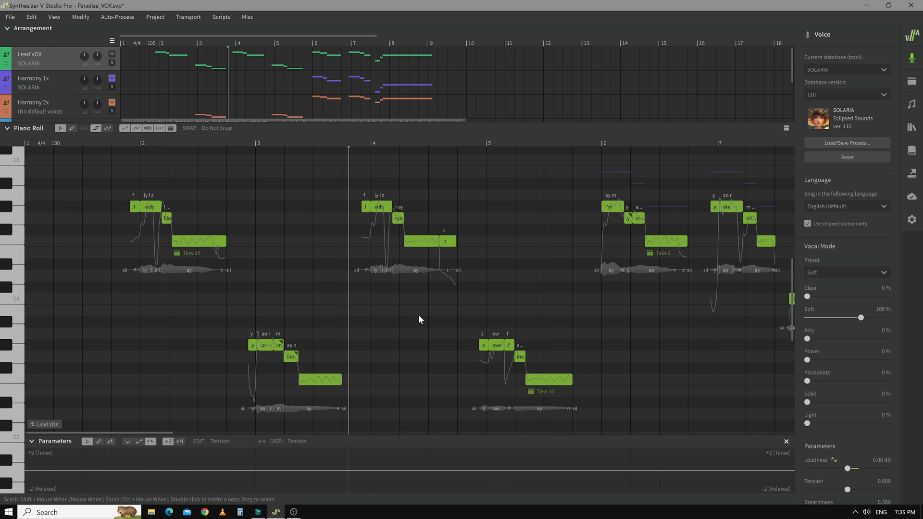
{"action": "mouse_move", "coordinate": [288, 258]}
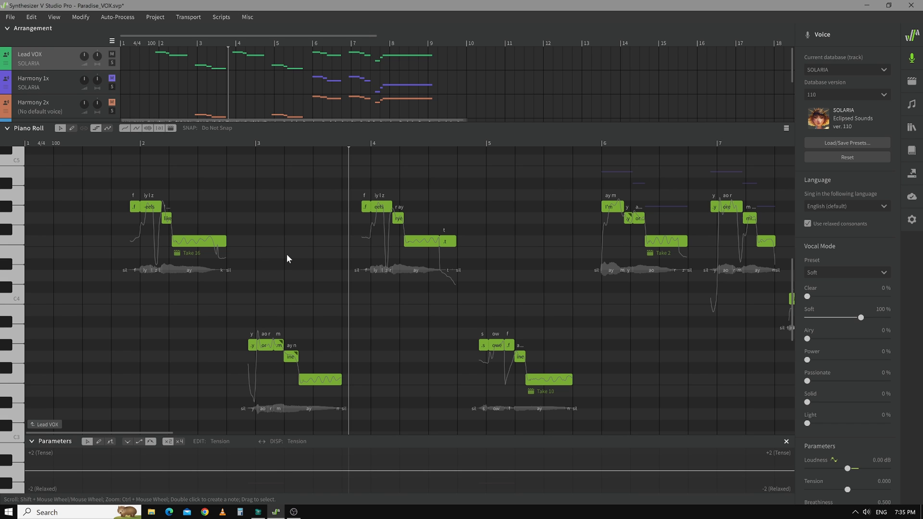
{"action": "mouse_move", "coordinate": [252, 197]}
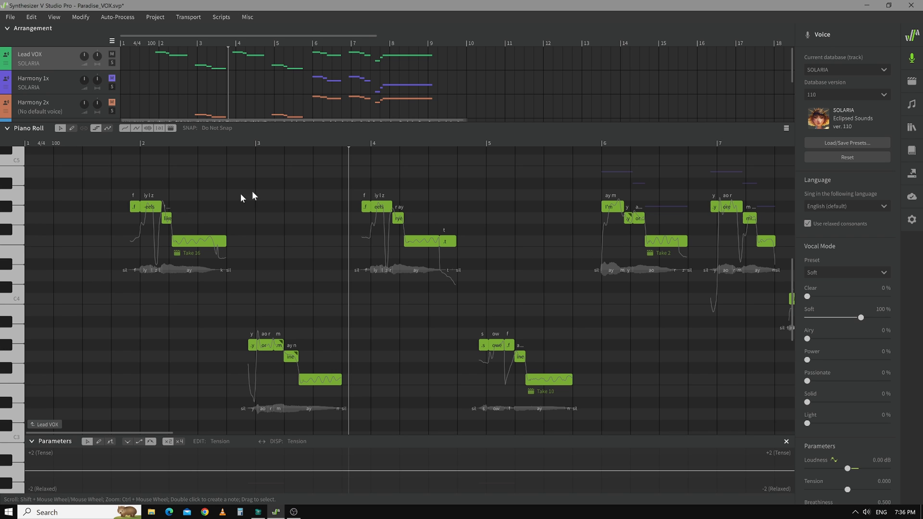
{"action": "mouse_move", "coordinate": [339, 327]}
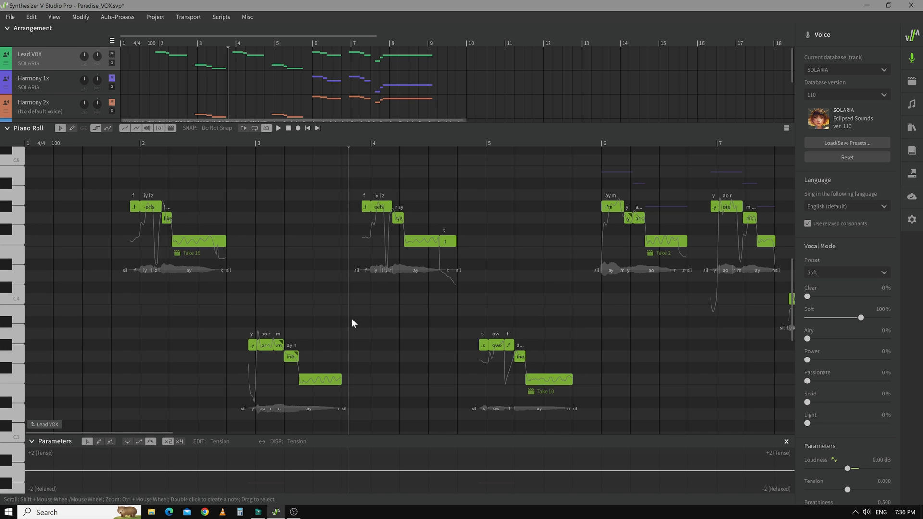
- Switch editing to the Harmony 1x track showing its notes around bars 6-8
{"action": "left_click", "coordinate": [42, 83]}
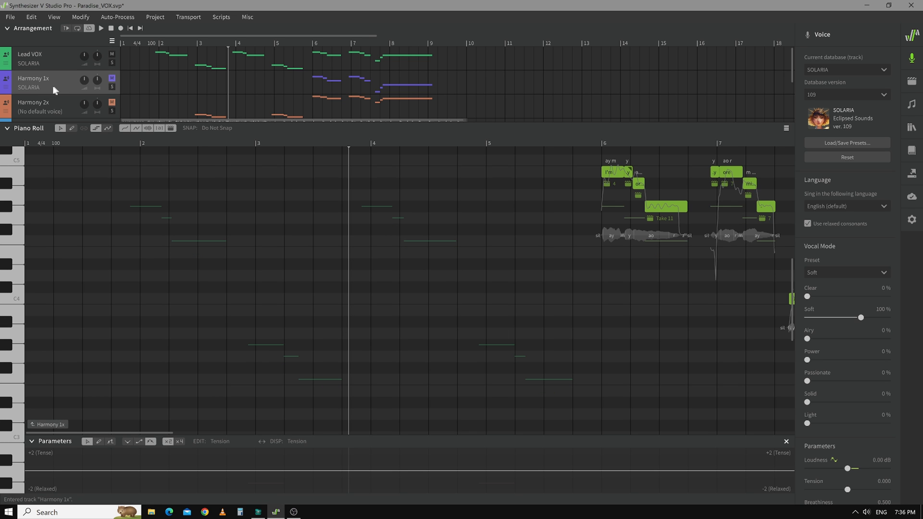
{"action": "left_click", "coordinate": [41, 106]}
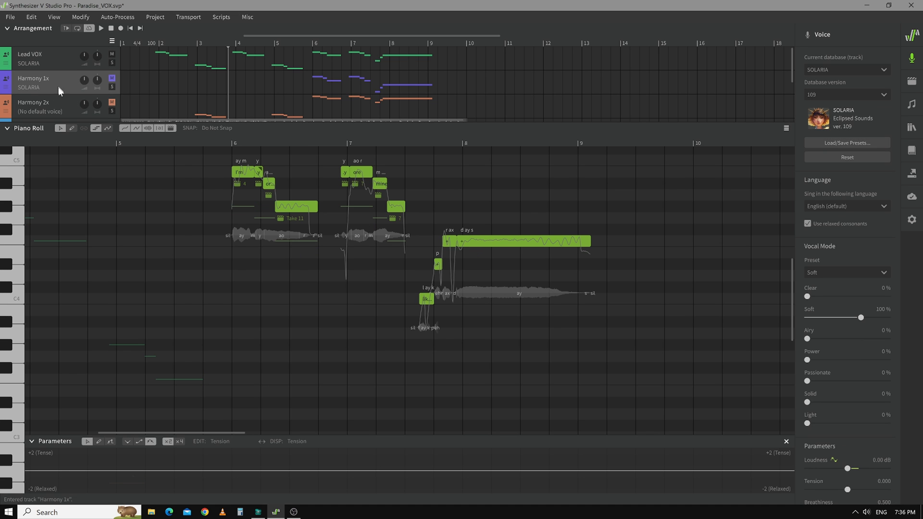
{"action": "mouse_move", "coordinate": [124, 182]}
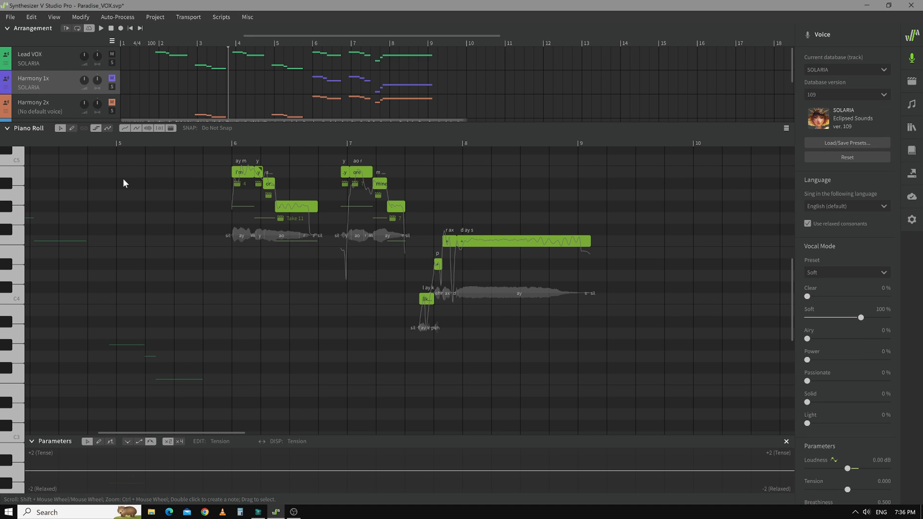
{"action": "mouse_move", "coordinate": [102, 206]}
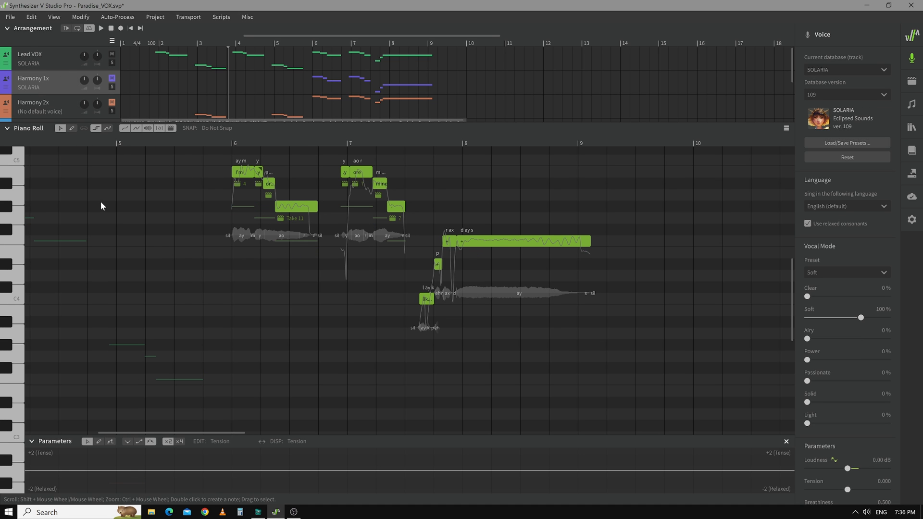
{"action": "mouse_move", "coordinate": [96, 128]}
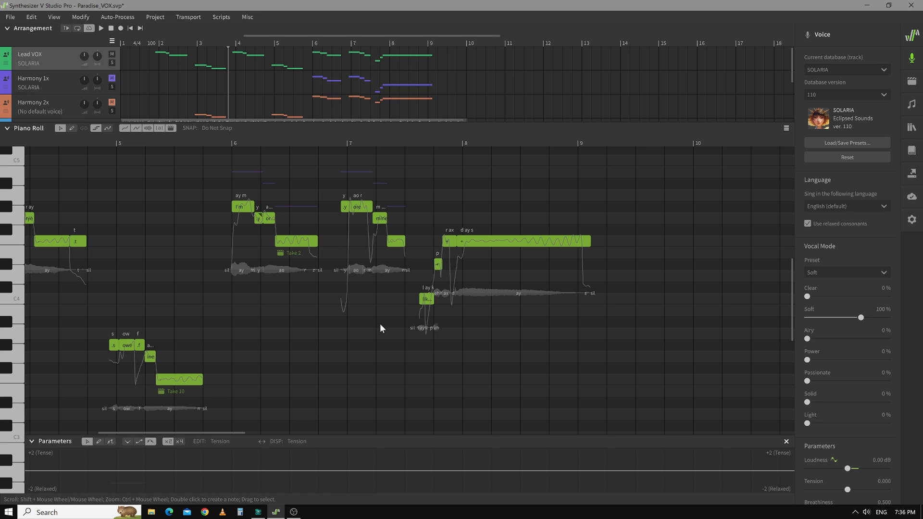
{"action": "mouse_move", "coordinate": [308, 310]}
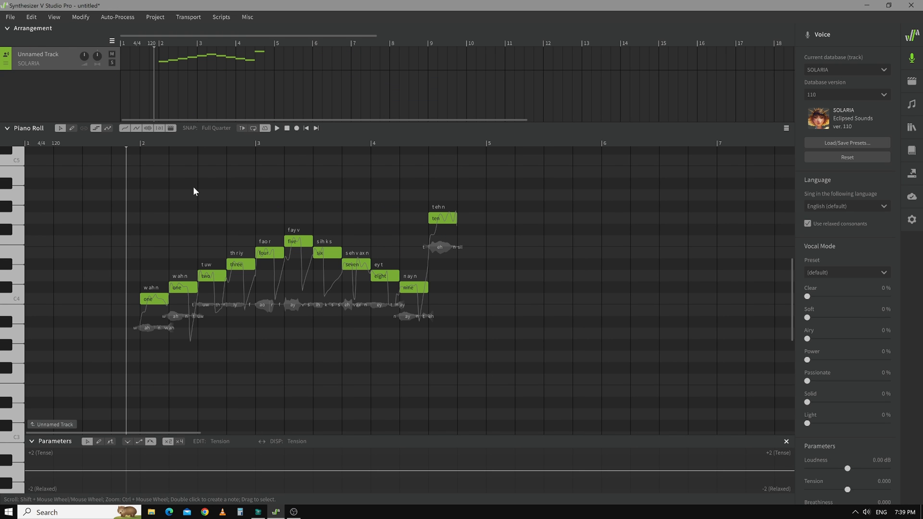
{"action": "left_click", "coordinate": [277, 128]}
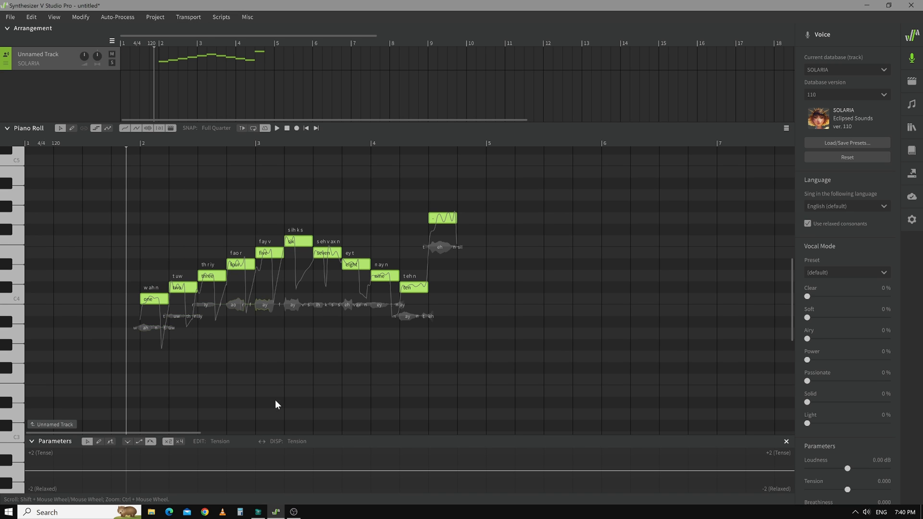
{"action": "left_click", "coordinate": [276, 128]}
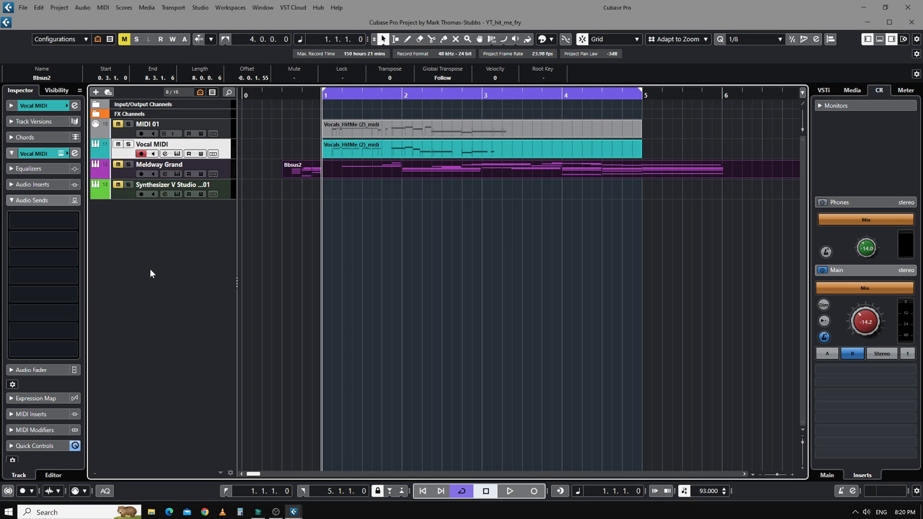
{"action": "mouse_move", "coordinate": [339, 184]}
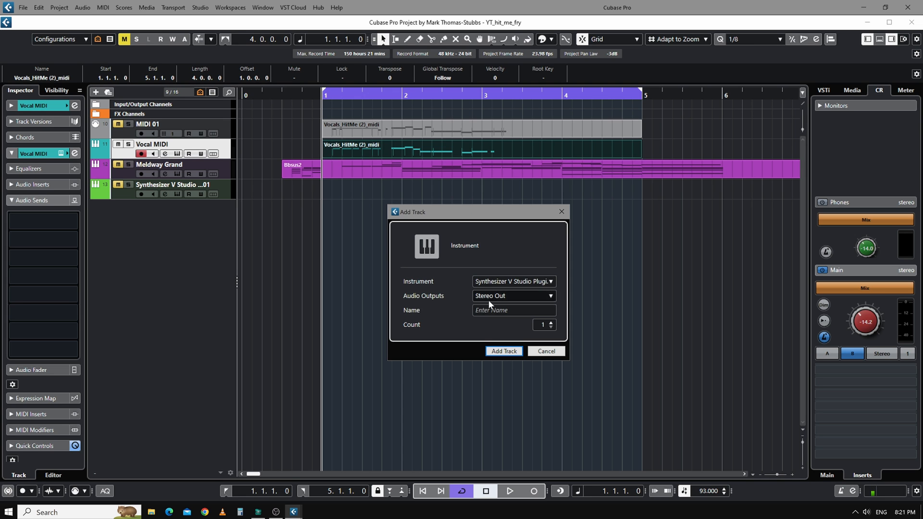
- Add the Synthesizer V instrument track and import the Vocal MIDI's 14 notes as Track 2
{"action": "left_click", "coordinate": [503, 351]}
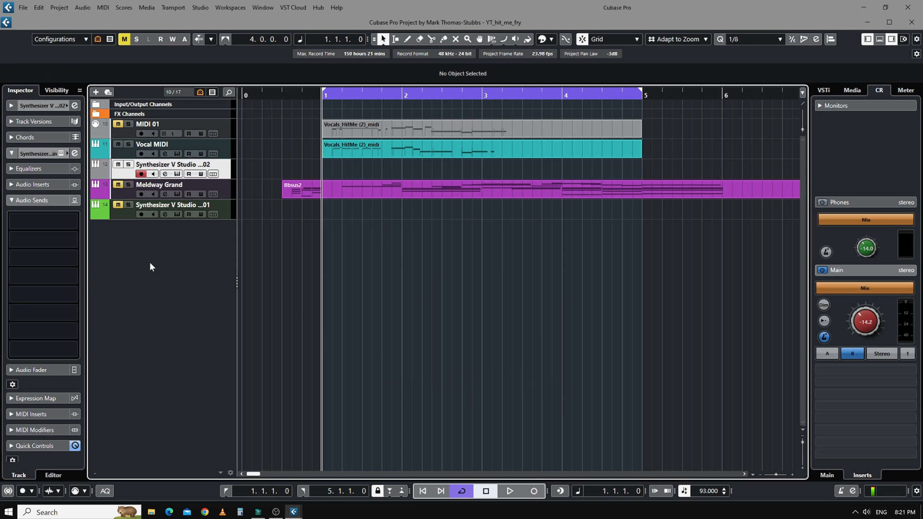
{"action": "mouse_move", "coordinate": [150, 213]}
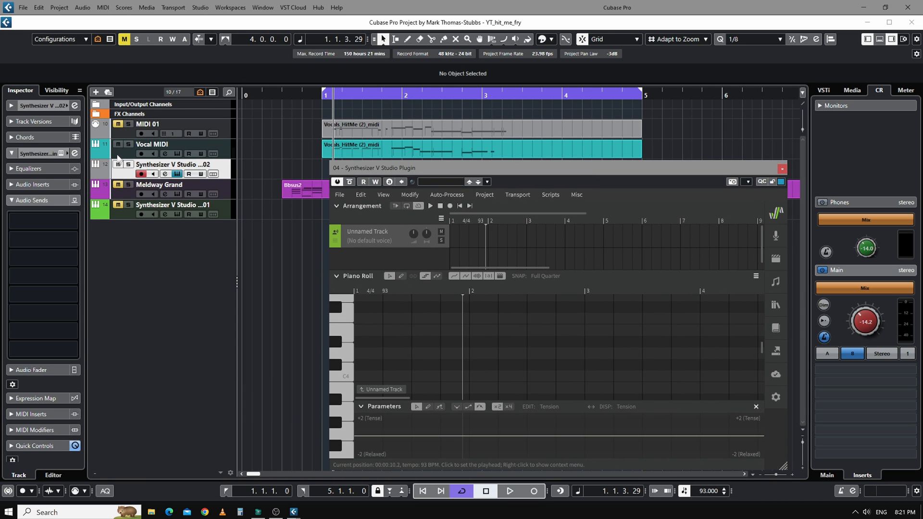
{"action": "left_click", "coordinate": [152, 144]}
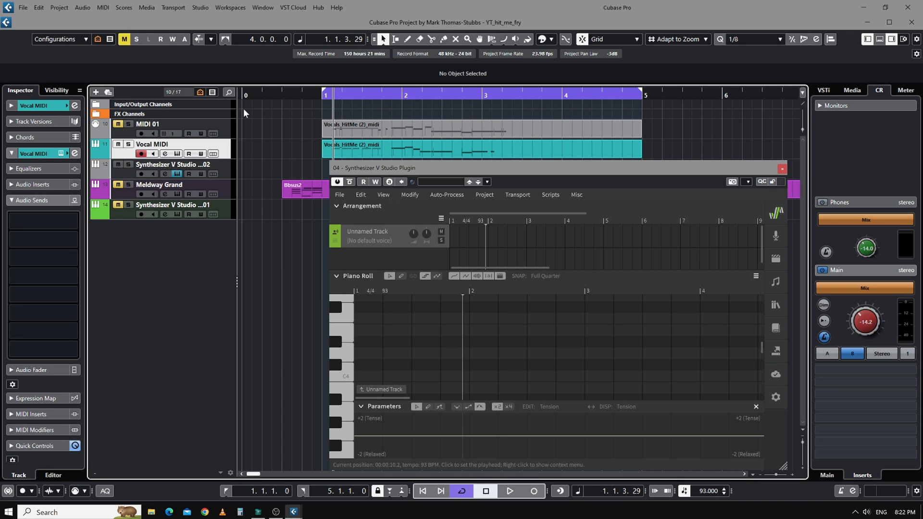
{"action": "left_click", "coordinate": [508, 490]}
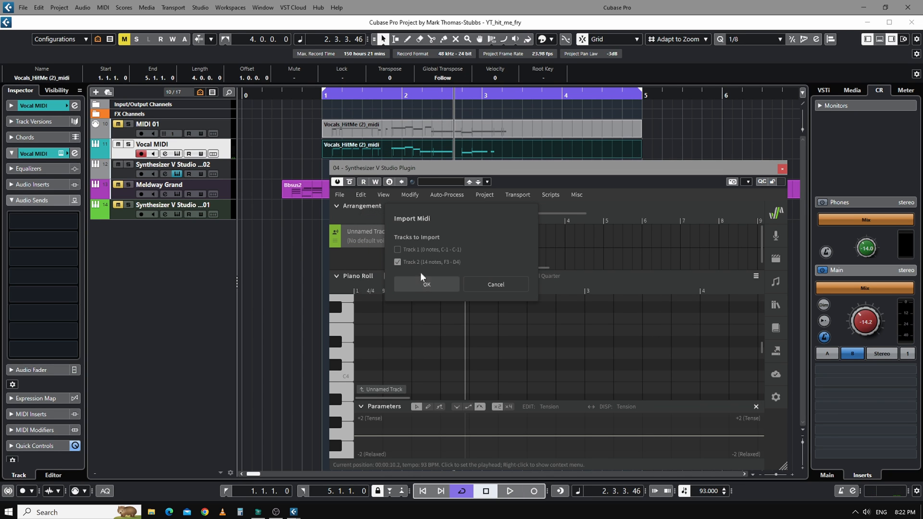
{"action": "left_click", "coordinate": [425, 284]}
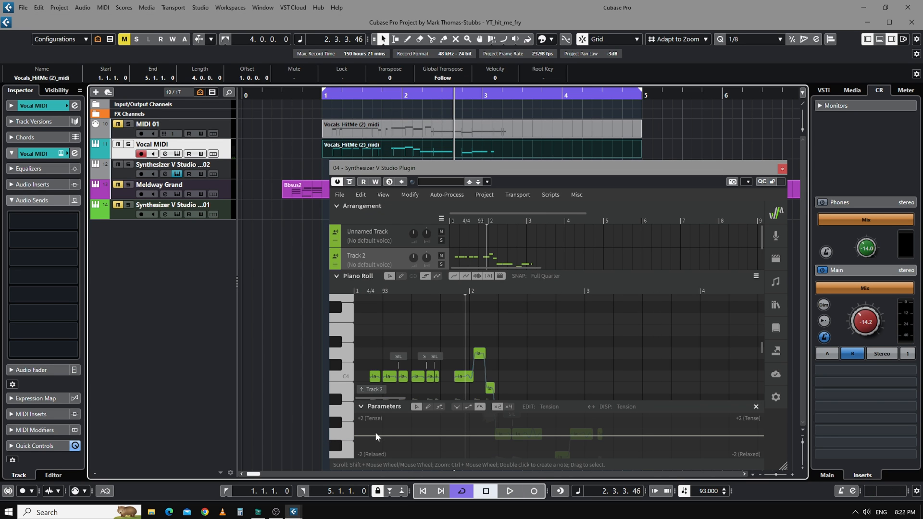
{"action": "left_click_drag", "start_coordinate": [382, 168], "coordinate": [324, 173]}
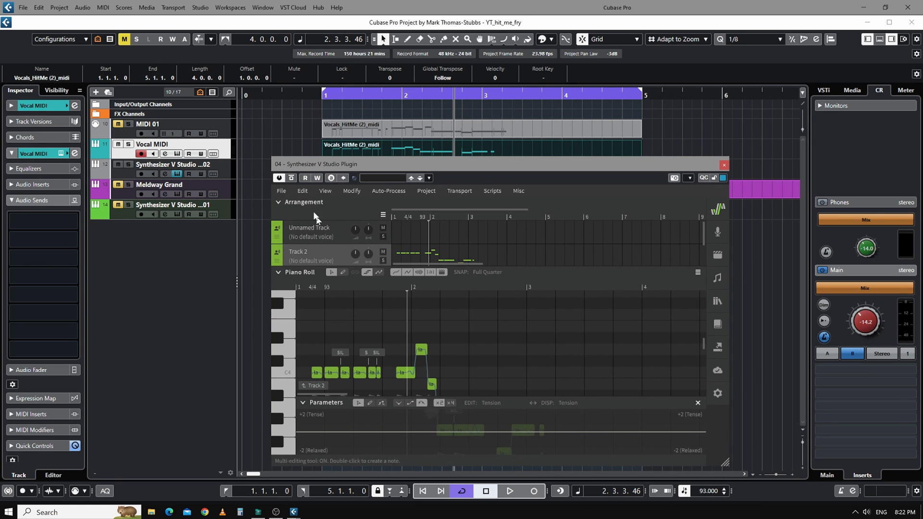
- Return the playhead to the start and re-import the MIDI as new tracks
{"action": "left_click", "coordinate": [423, 491]}
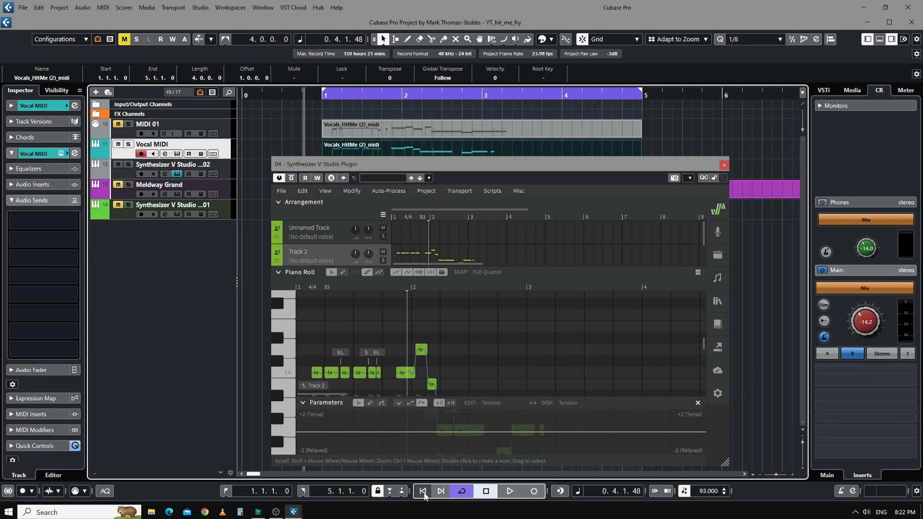
{"action": "left_click", "coordinate": [421, 490]}
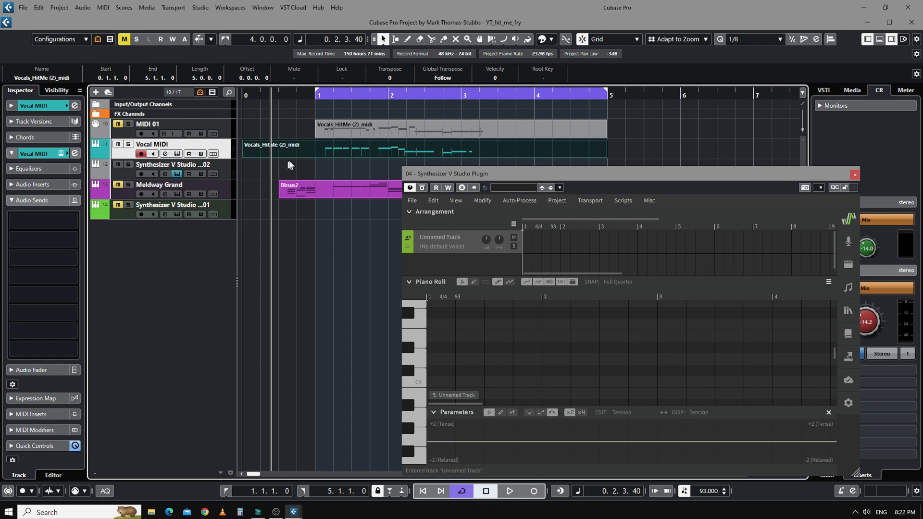
{"action": "mouse_move", "coordinate": [318, 161]}
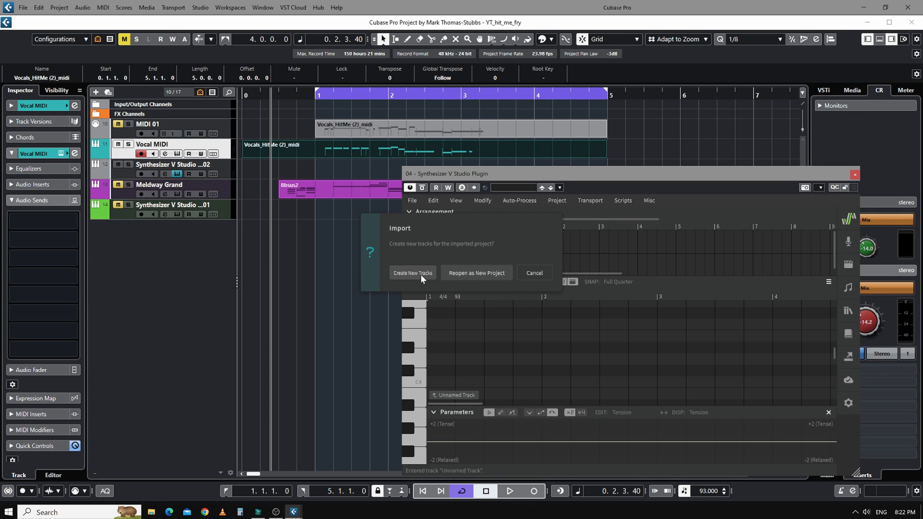
{"action": "left_click", "coordinate": [412, 272]}
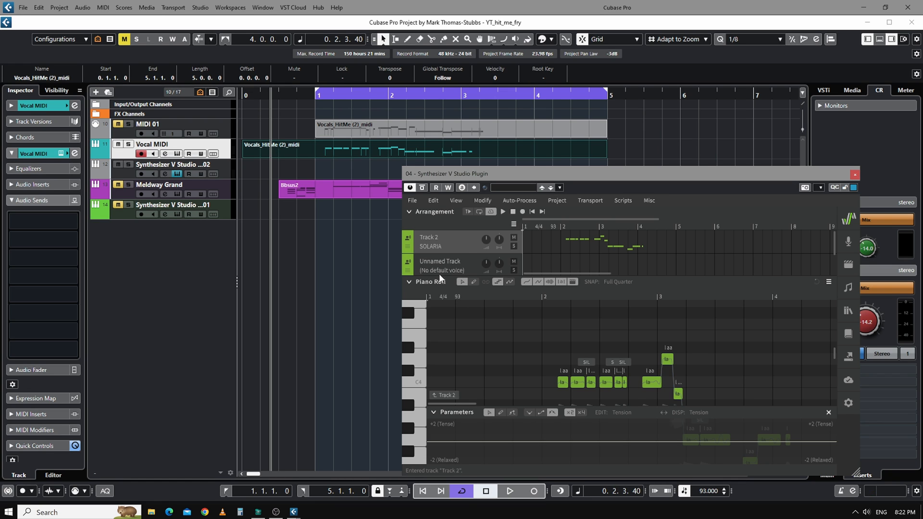
- Delete the empty unnamed track and colour Track 2 purple
{"action": "right_click", "coordinate": [440, 262]}
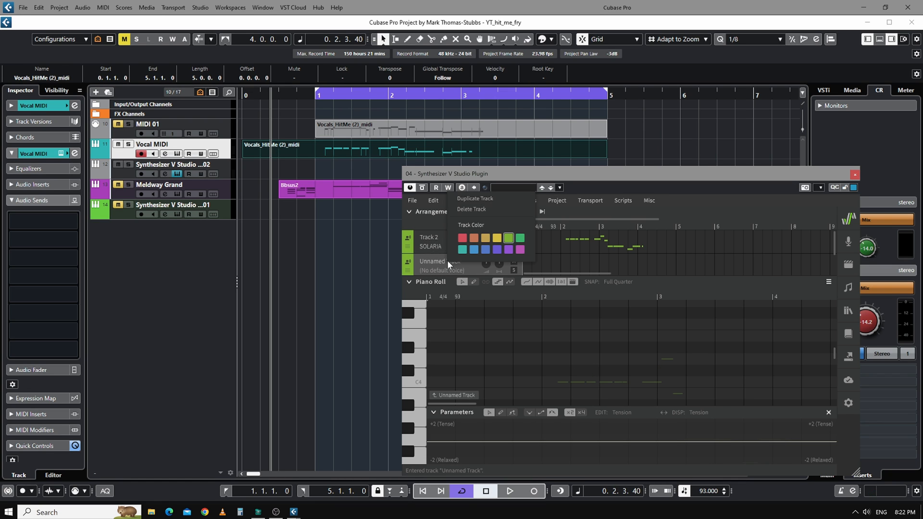
{"action": "left_click", "coordinate": [430, 241]}
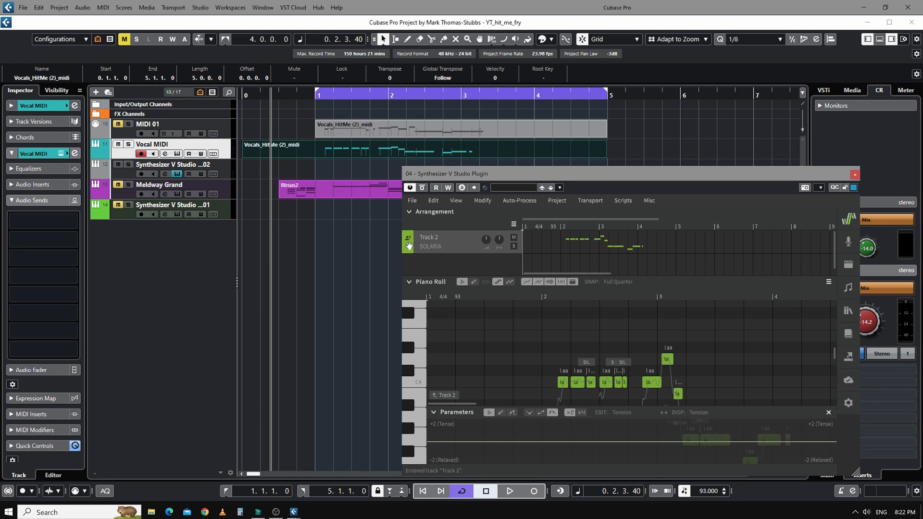
{"action": "right_click", "coordinate": [430, 241]}
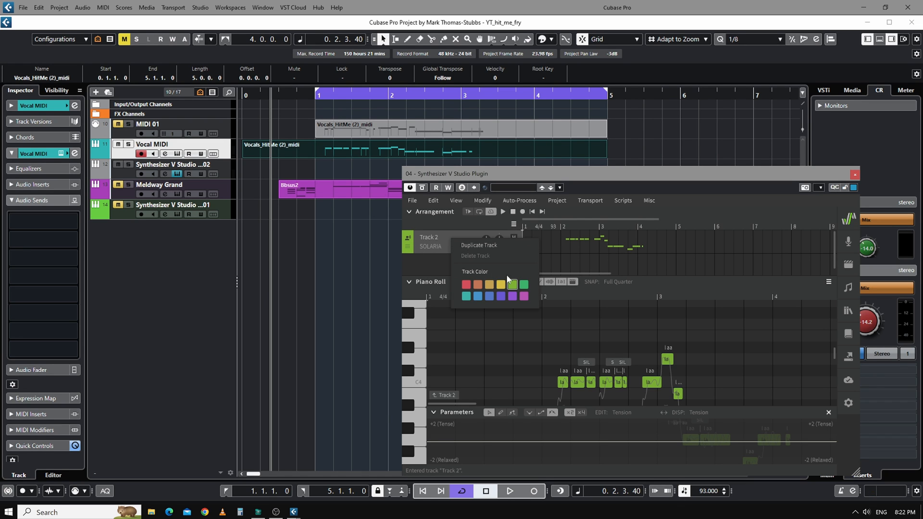
{"action": "left_click", "coordinate": [512, 297]}
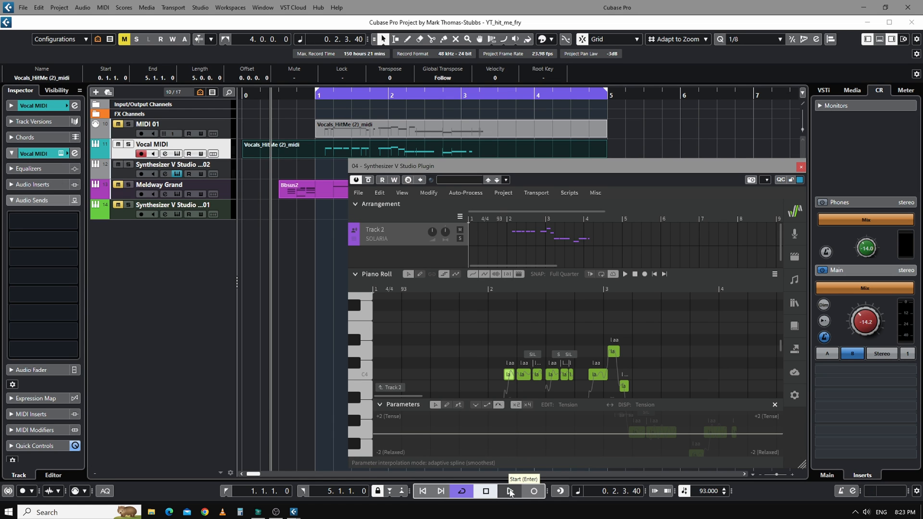
- Play back the imported vocal and stop playback
{"action": "left_click", "coordinate": [509, 491]}
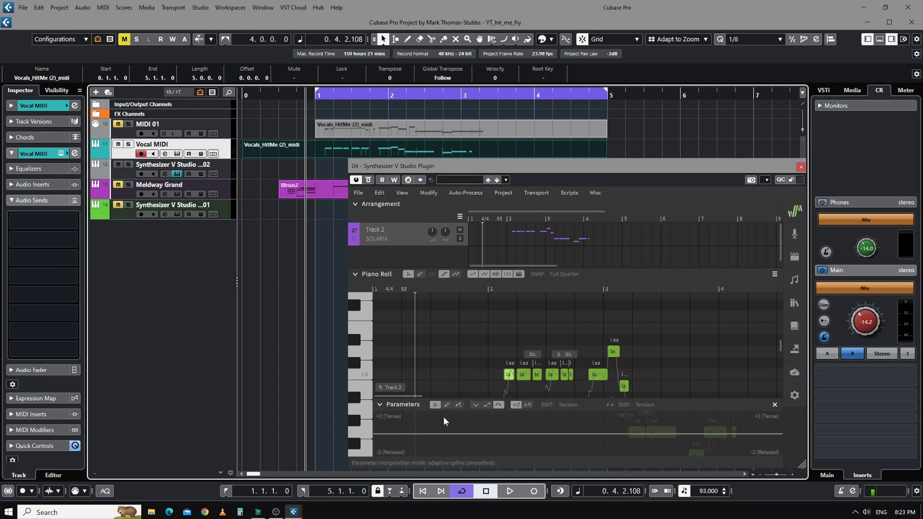
{"action": "left_click", "coordinate": [801, 166]}
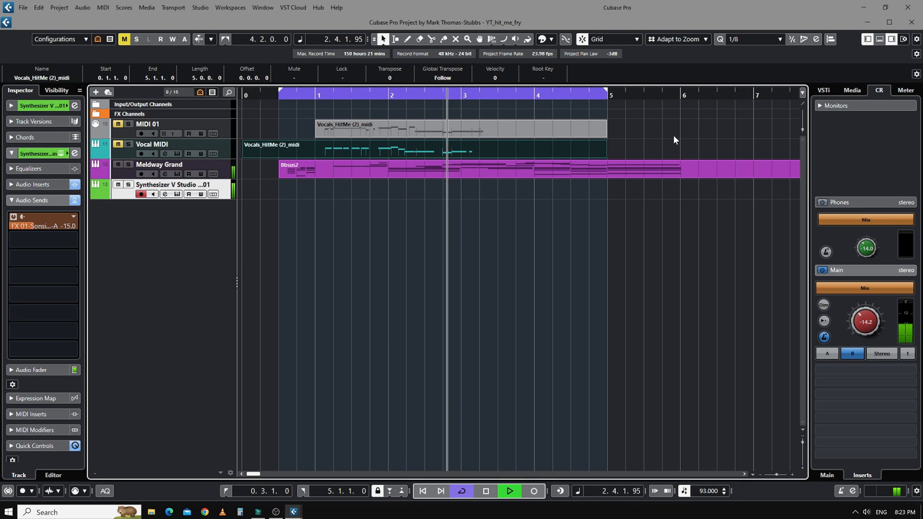
{"action": "left_click", "coordinate": [485, 491]}
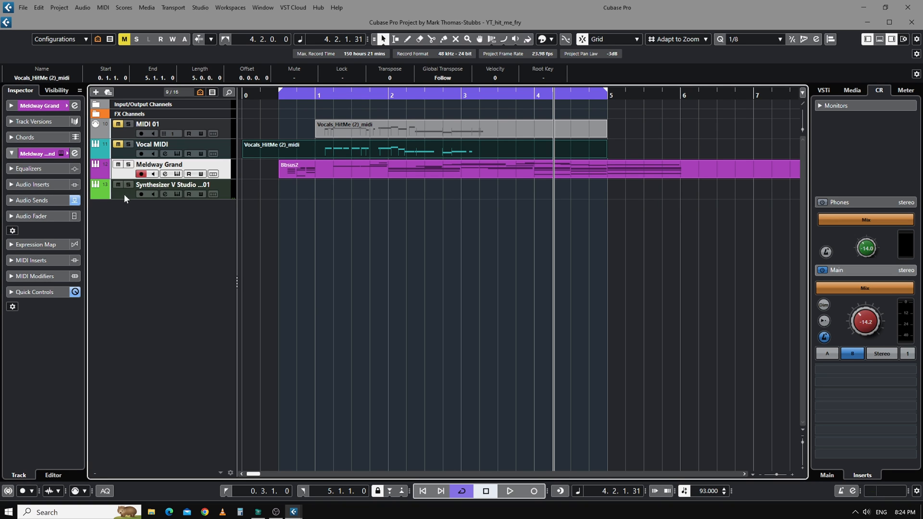
- Open the Synthesizer V Studio 01 track's plugin editor with the VOX and grunts tracks
{"action": "left_click", "coordinate": [172, 184]}
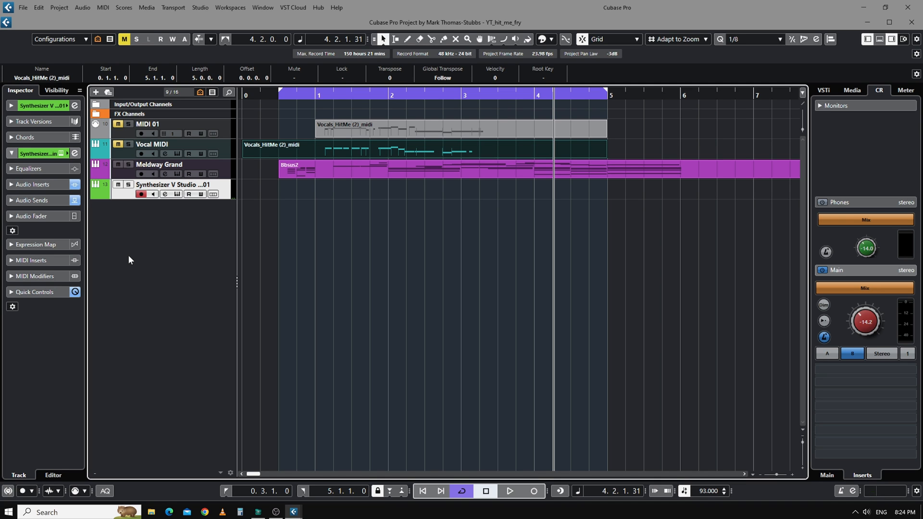
{"action": "mouse_move", "coordinate": [125, 173]}
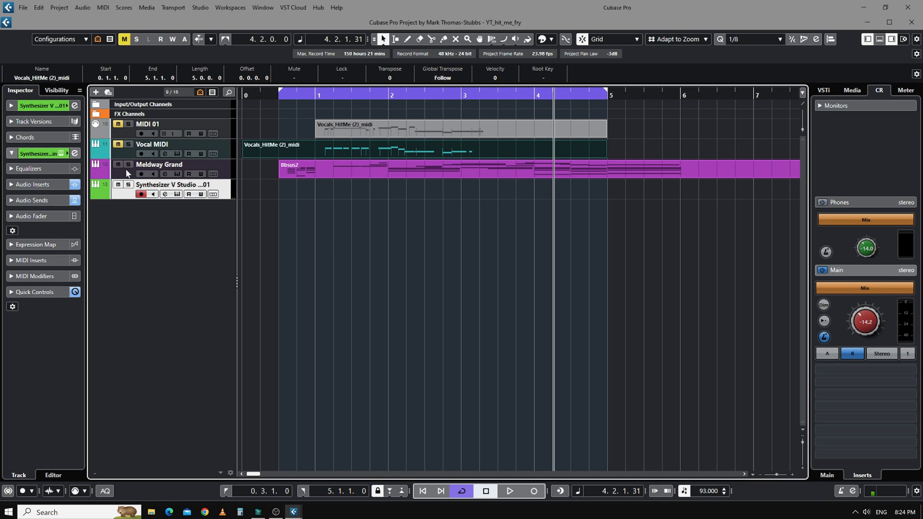
{"action": "double_click", "coordinate": [174, 185]}
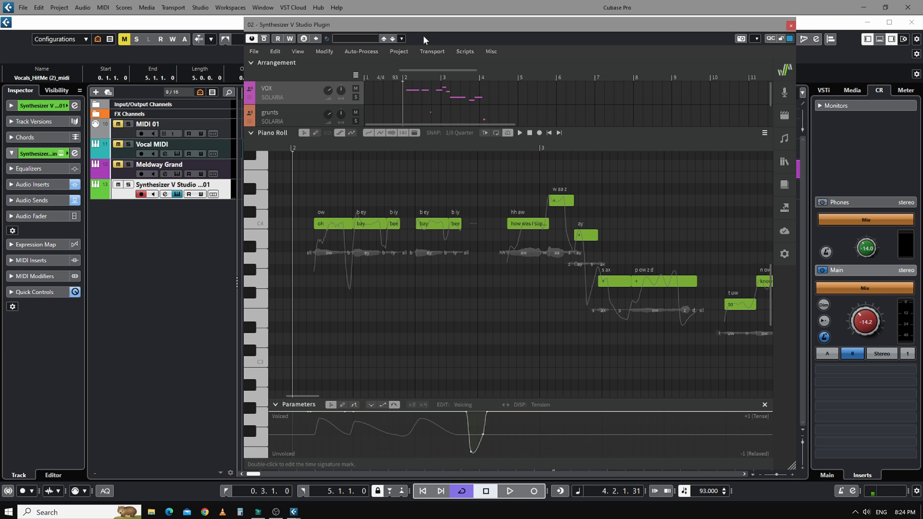
{"action": "left_click_drag", "start_coordinate": [423, 24], "coordinate": [355, 19]}
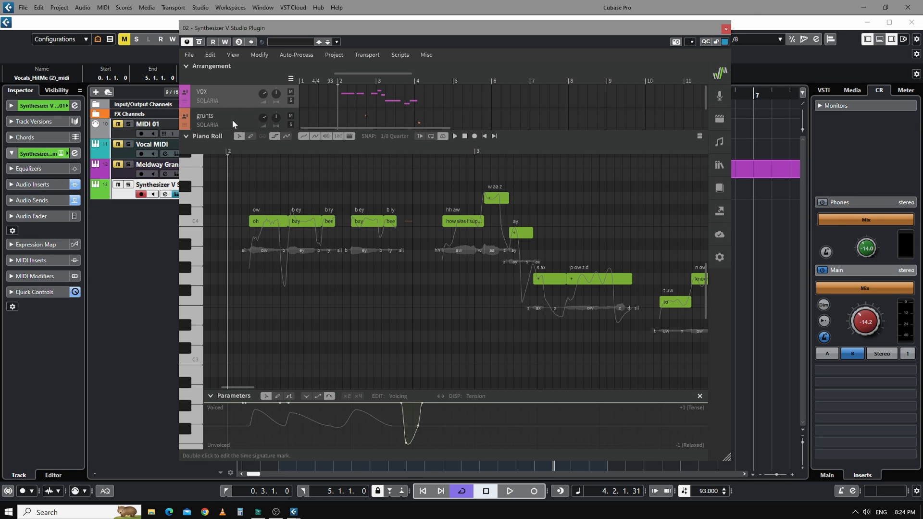
{"action": "mouse_move", "coordinate": [269, 255]}
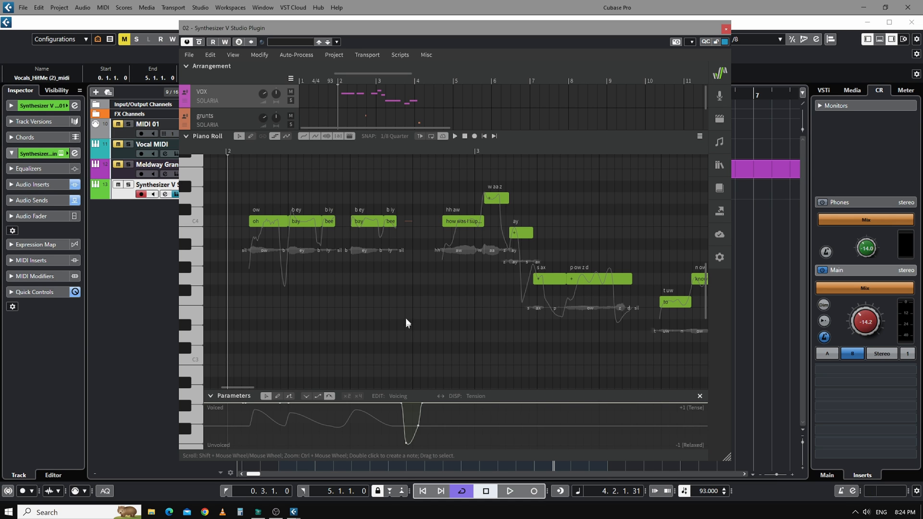
{"action": "left_click", "coordinate": [454, 136]}
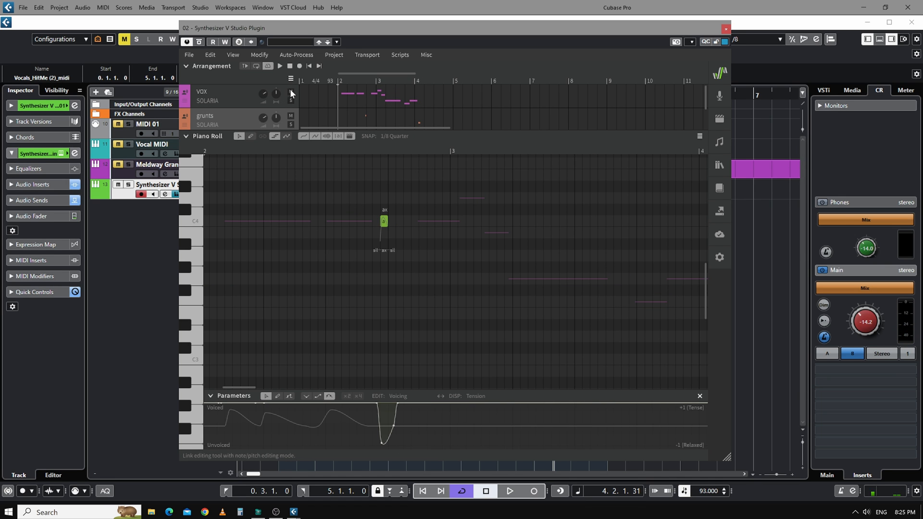
{"action": "left_click", "coordinate": [289, 93]}
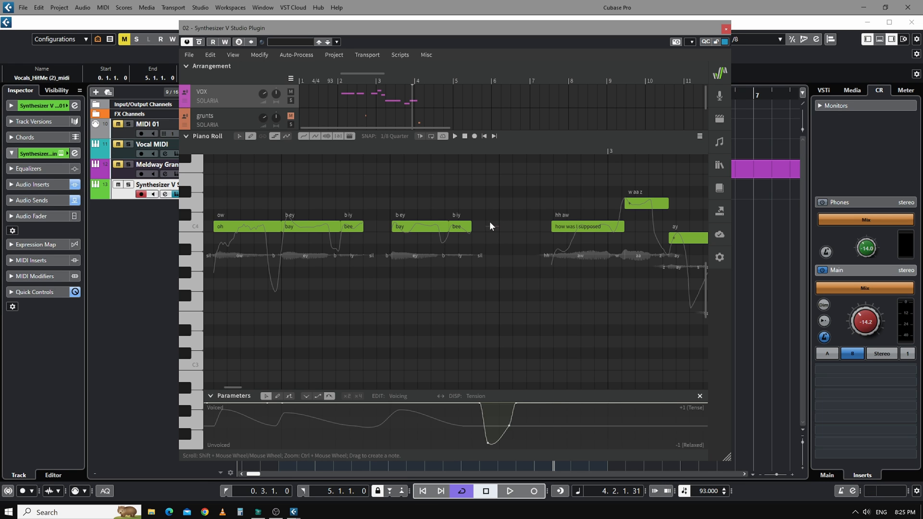
- Add a short note in the gap and edit its lyric to 'a'
{"action": "left_click", "coordinate": [492, 227]}
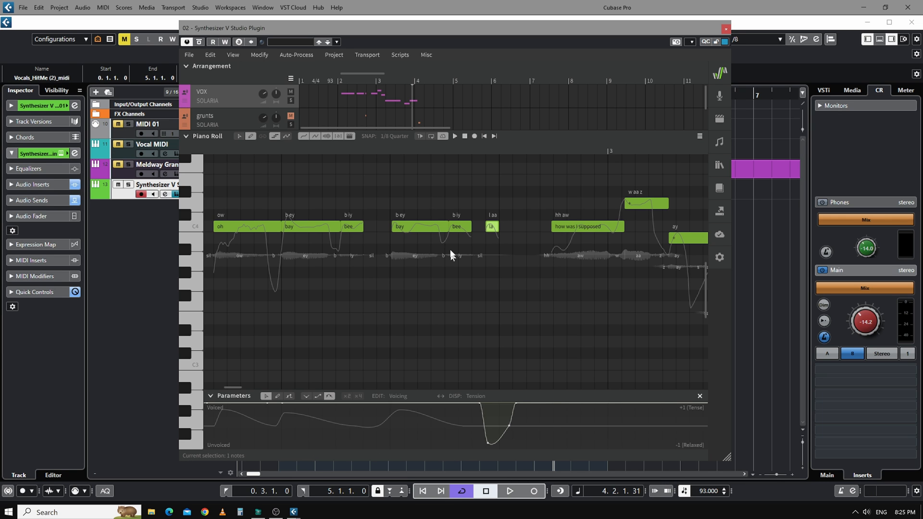
{"action": "left_click", "coordinate": [492, 227]}
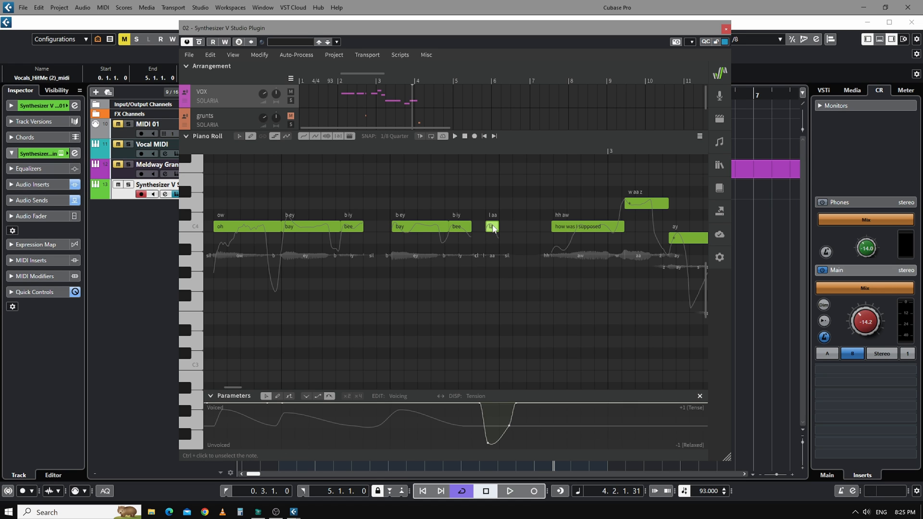
{"action": "double_click", "coordinate": [492, 227]}
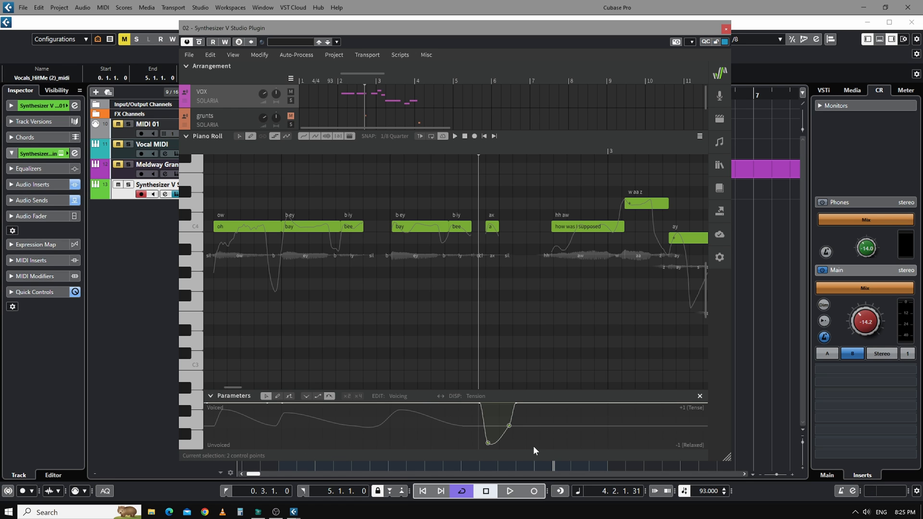
- Draw a low Voicing dip in the empty gap after 'know'
{"action": "left_click", "coordinate": [535, 450]}
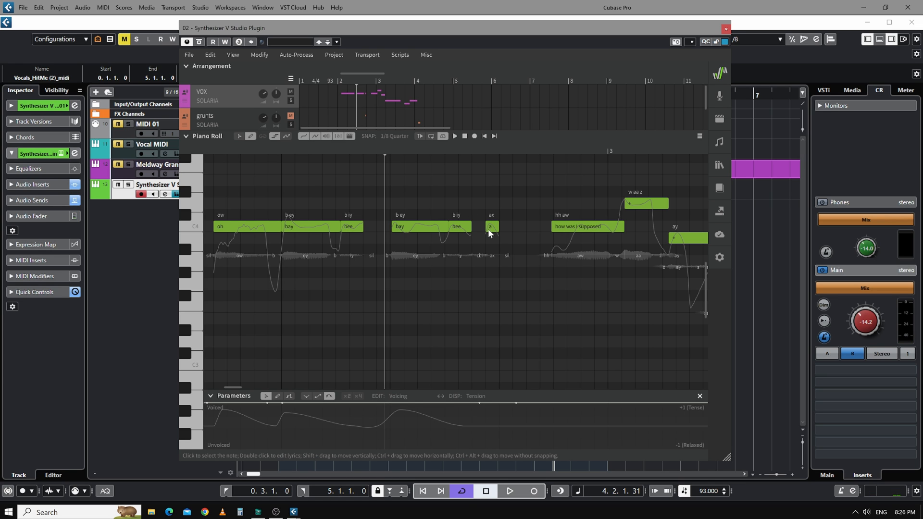
{"action": "mouse_move", "coordinate": [490, 235]}
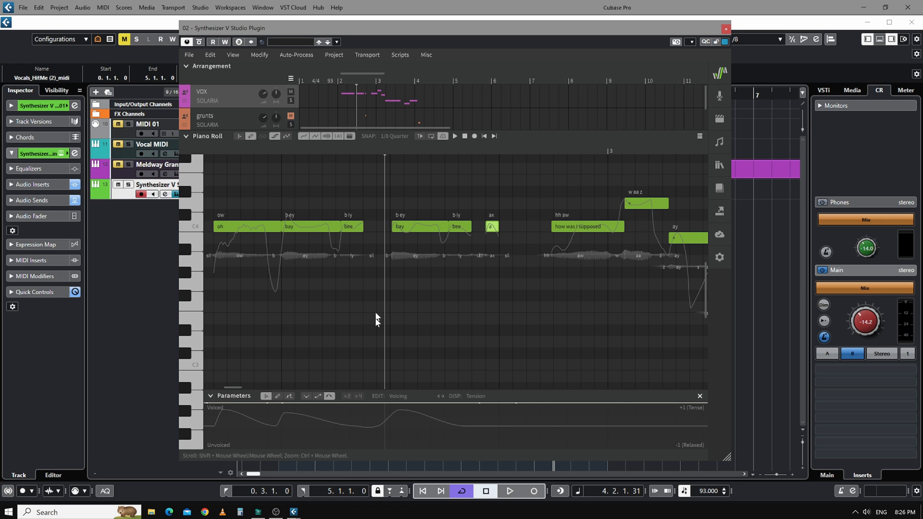
{"action": "mouse_move", "coordinate": [377, 404]}
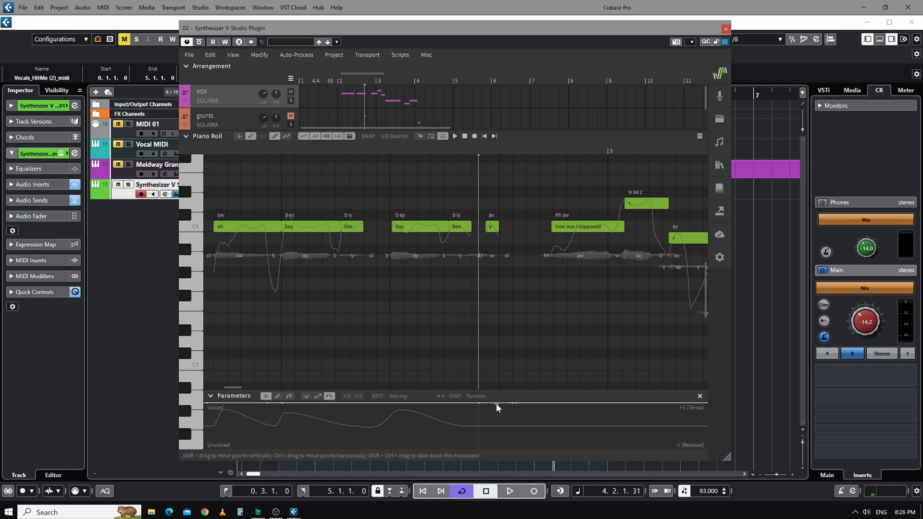
{"action": "left_click_drag", "start_coordinate": [497, 406], "coordinate": [491, 450]}
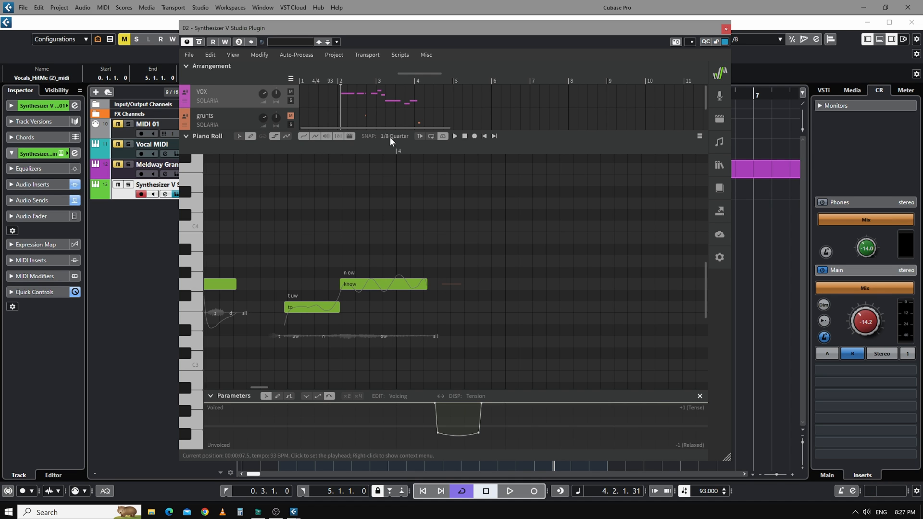
- Turn off snapping and add a short 'ha' note directly after 'know'
{"action": "left_click", "coordinate": [395, 136]}
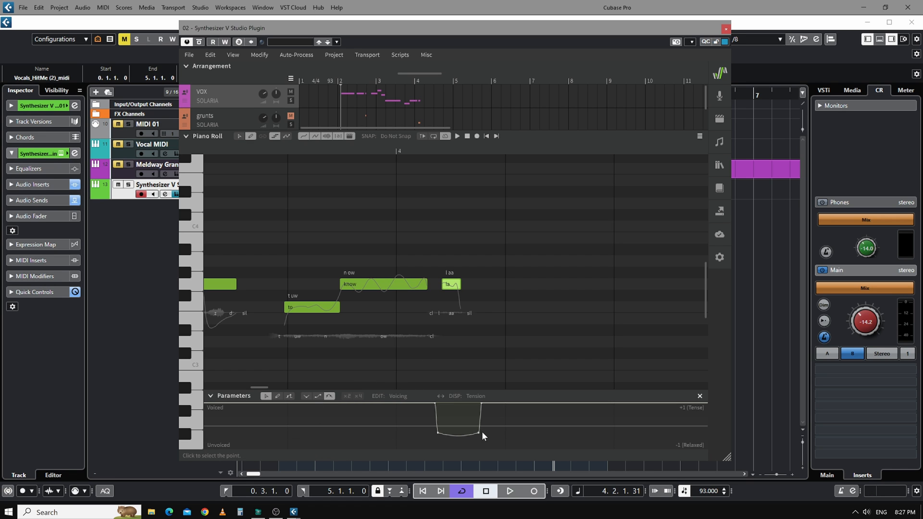
{"action": "mouse_move", "coordinate": [441, 420]}
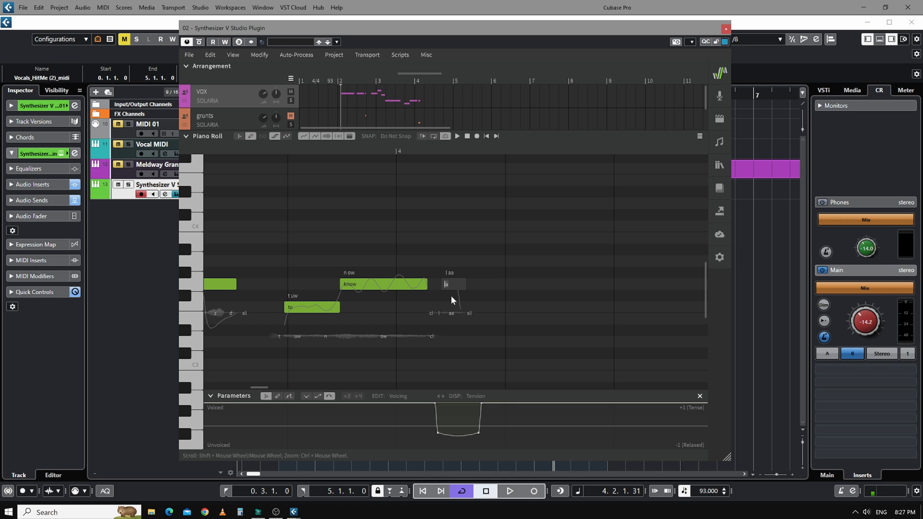
{"action": "type", "text": "ha"}
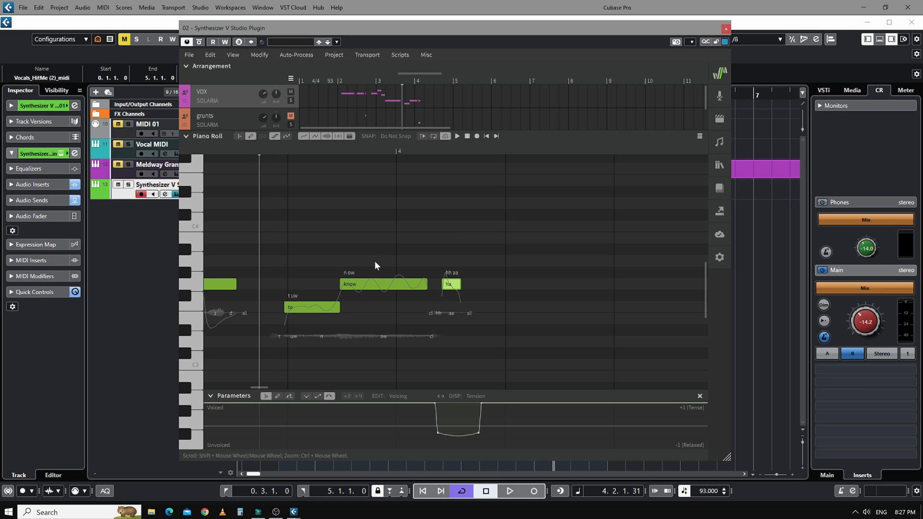
{"action": "mouse_move", "coordinate": [391, 269]}
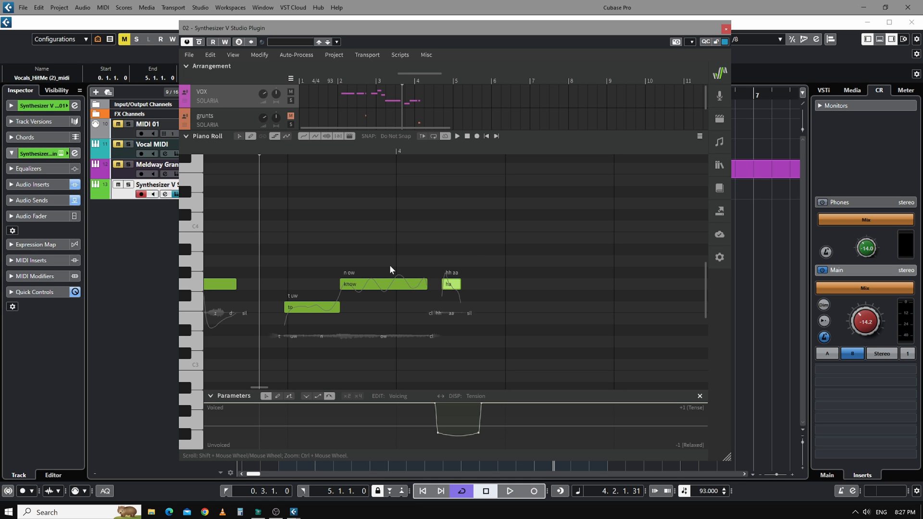
{"action": "mouse_move", "coordinate": [432, 222]}
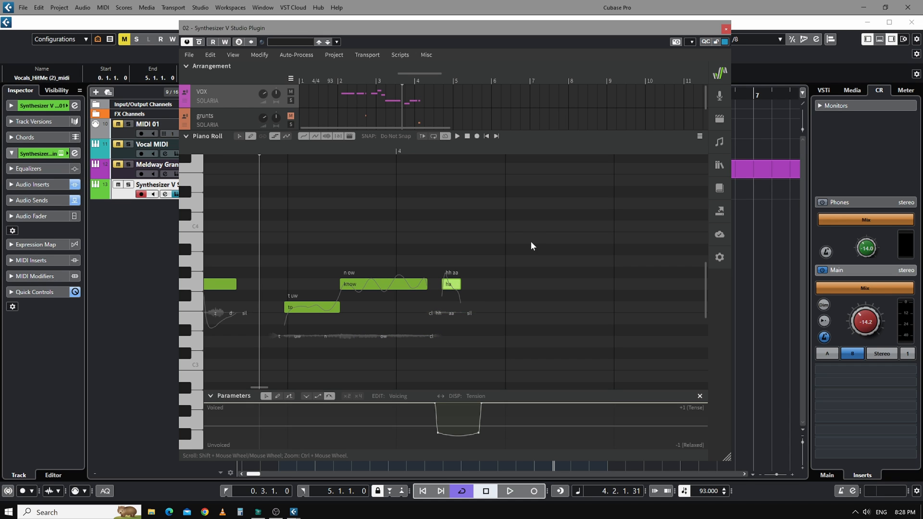
{"action": "mouse_move", "coordinate": [544, 225]}
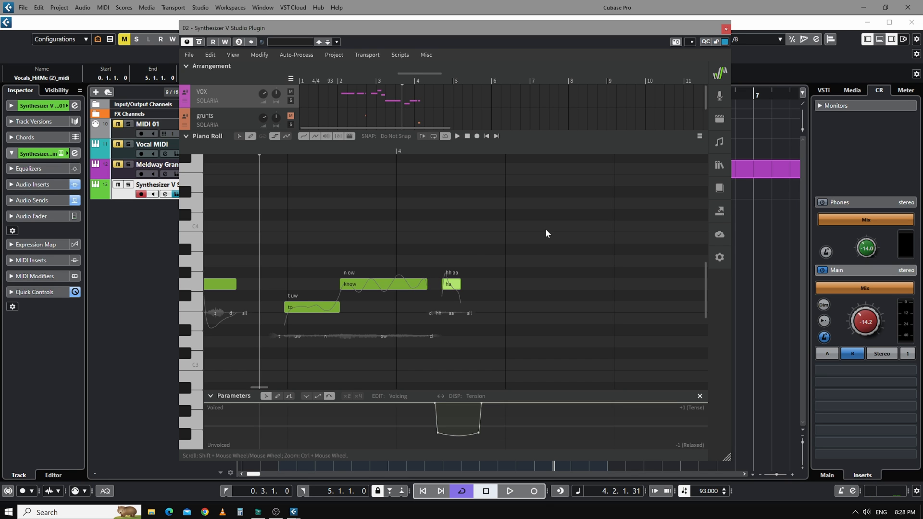
{"action": "mouse_move", "coordinate": [431, 433]}
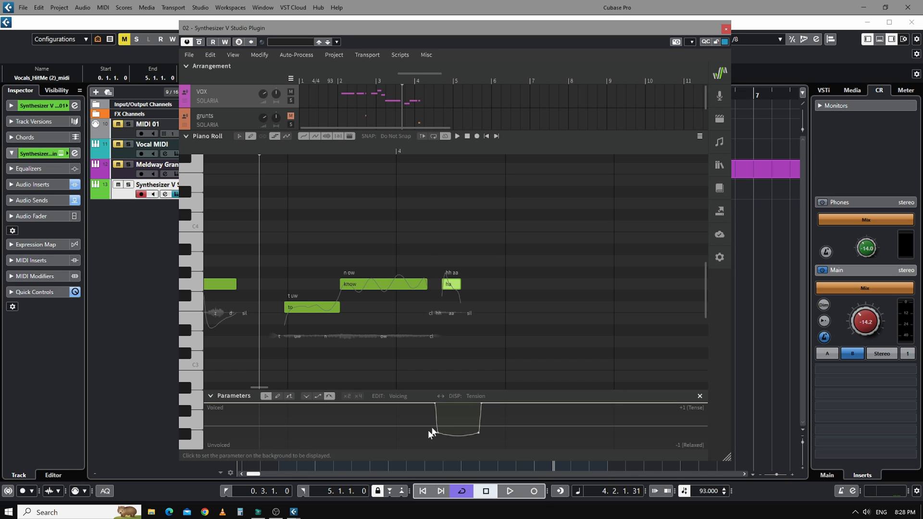
{"action": "mouse_move", "coordinate": [450, 435]}
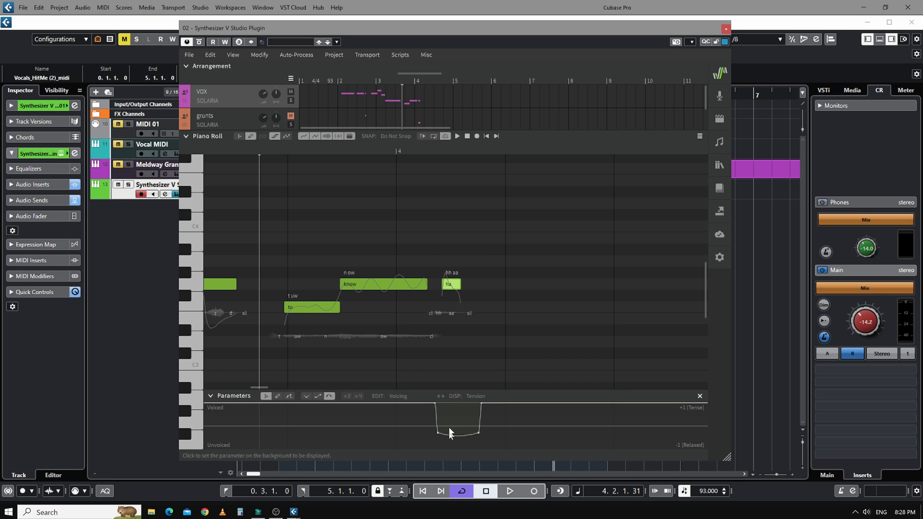
{"action": "mouse_move", "coordinate": [468, 324]}
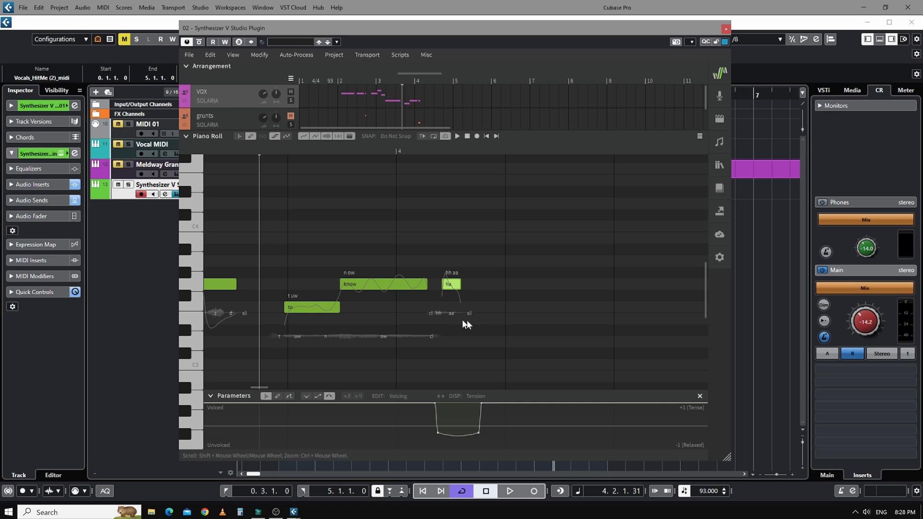
{"action": "mouse_move", "coordinate": [471, 326]}
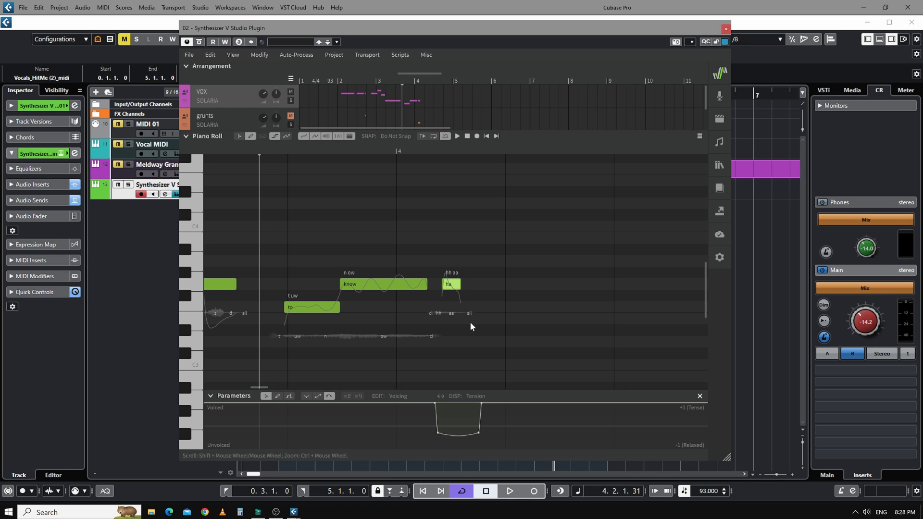
{"action": "mouse_move", "coordinate": [420, 293]}
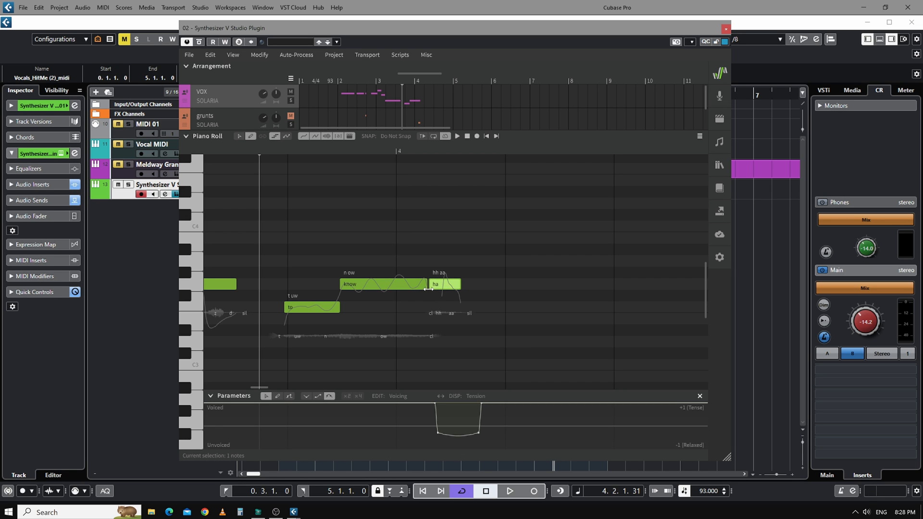
- Split the grunt after 'know' into 'hh' and 'ha' notes and raise the voicing dip beneath them to about halfway
{"action": "left_click", "coordinate": [458, 136]}
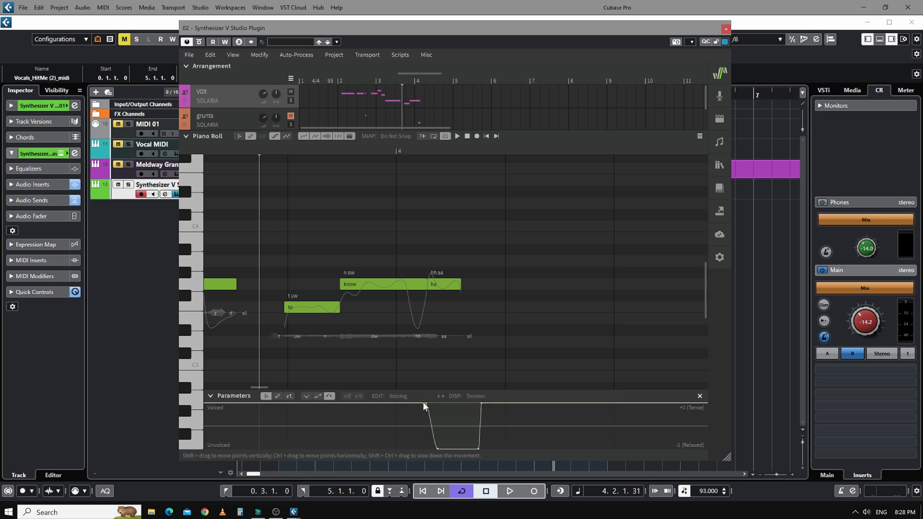
{"action": "mouse_move", "coordinate": [540, 277]}
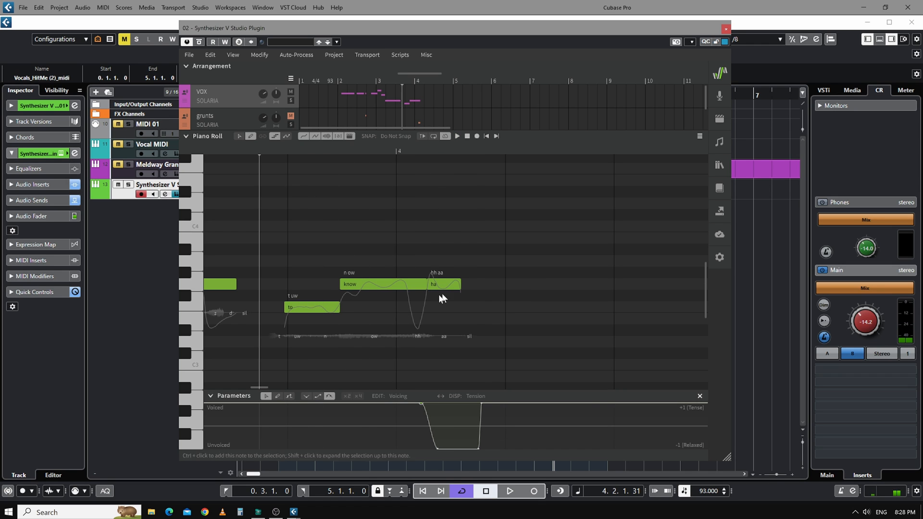
{"action": "mouse_move", "coordinate": [438, 334]}
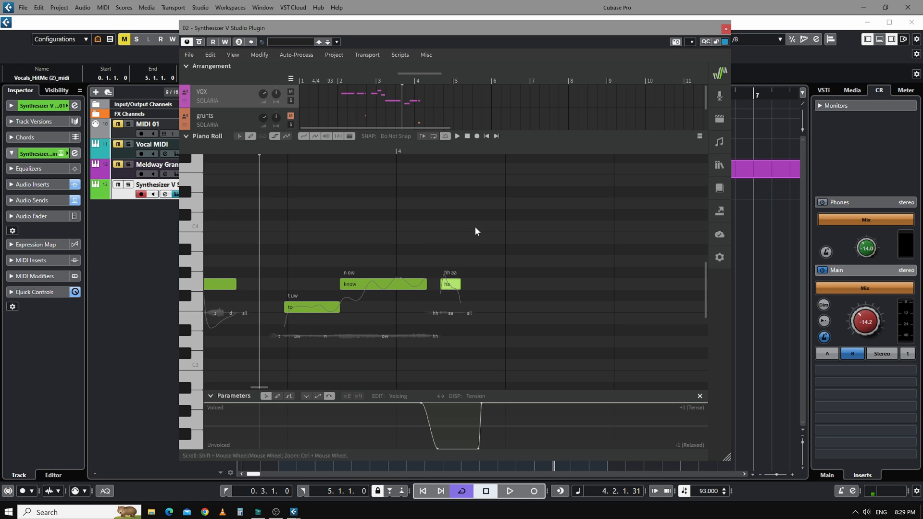
{"action": "left_click", "coordinate": [457, 135]}
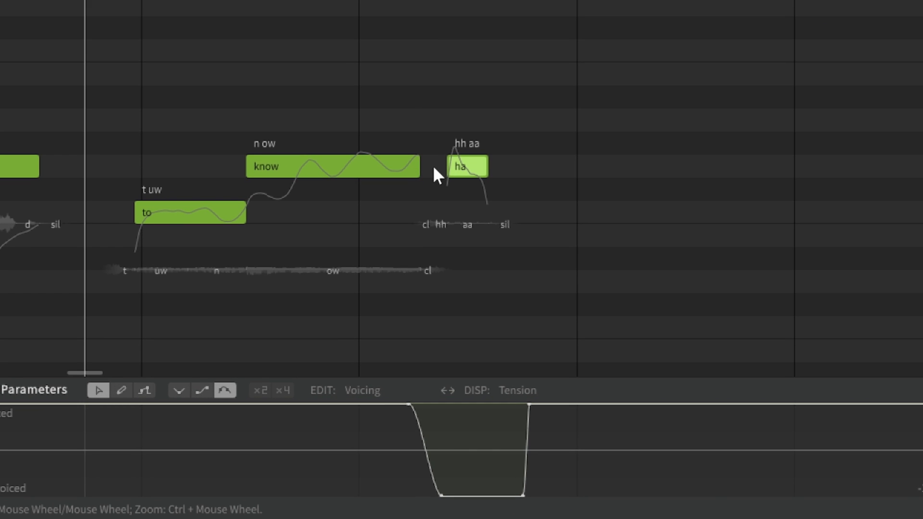
{"action": "mouse_move", "coordinate": [431, 317]}
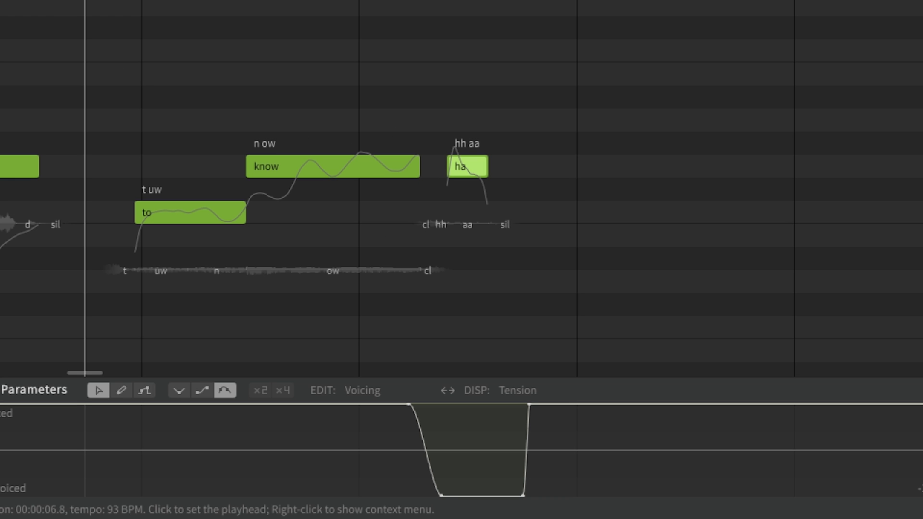
{"action": "mouse_move", "coordinate": [425, 172]}
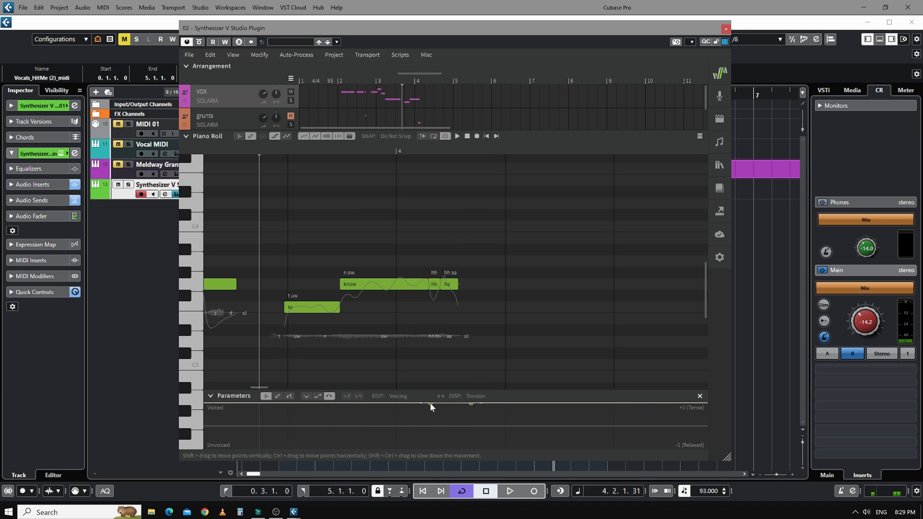
{"action": "left_click_drag", "start_coordinate": [431, 406], "coordinate": [471, 424]}
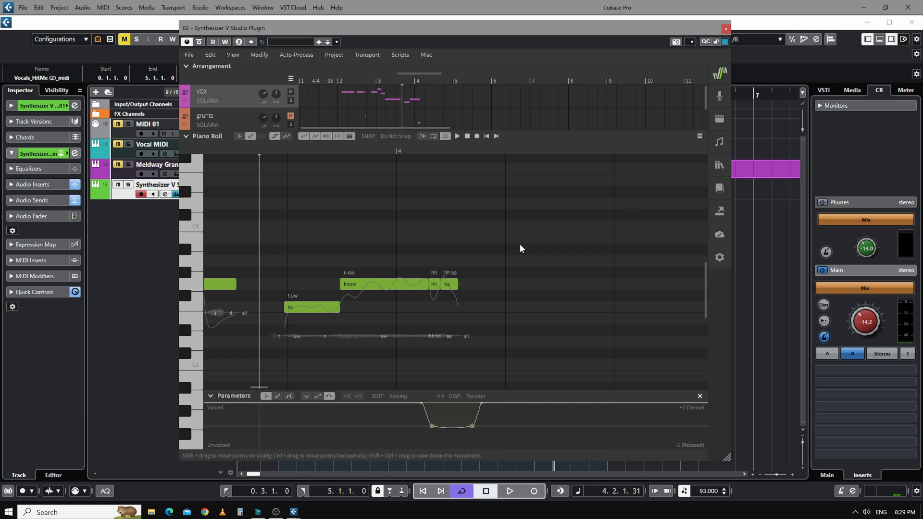
{"action": "left_click", "coordinate": [457, 136]}
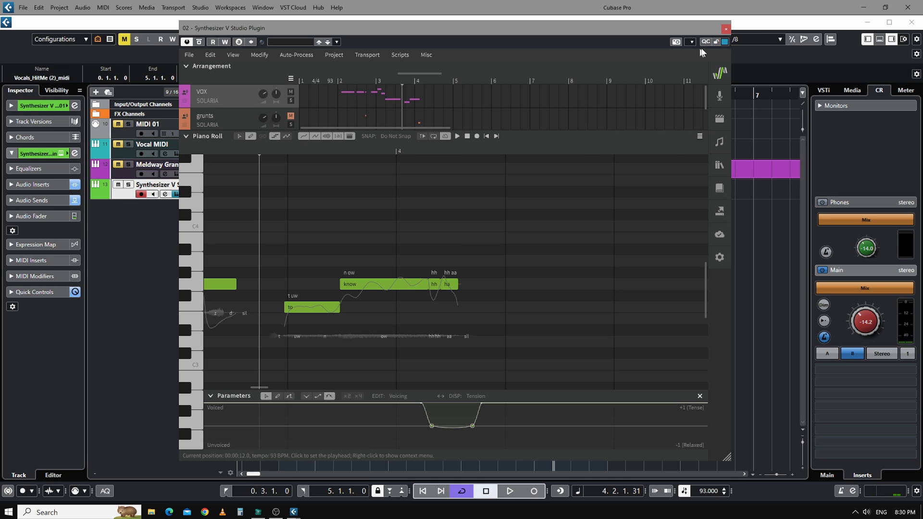
- Close the Synthesizer V editor and play the Cubase project through bar 3 to audition the result
{"action": "left_click", "coordinate": [725, 28]}
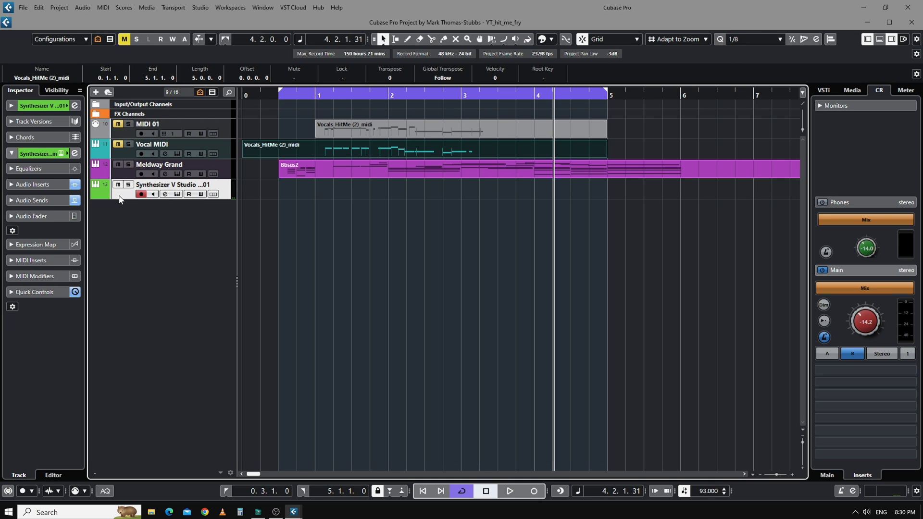
{"action": "left_click", "coordinate": [508, 492]}
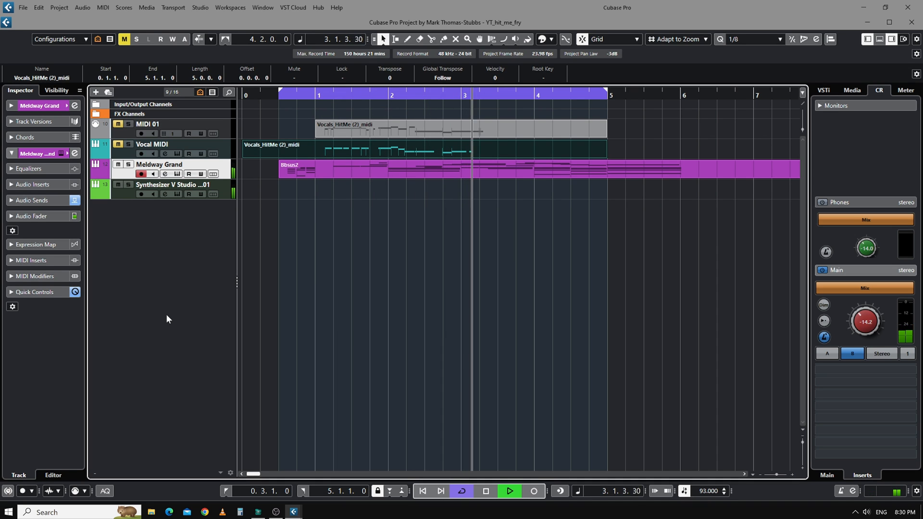
{"action": "left_click", "coordinate": [485, 491]}
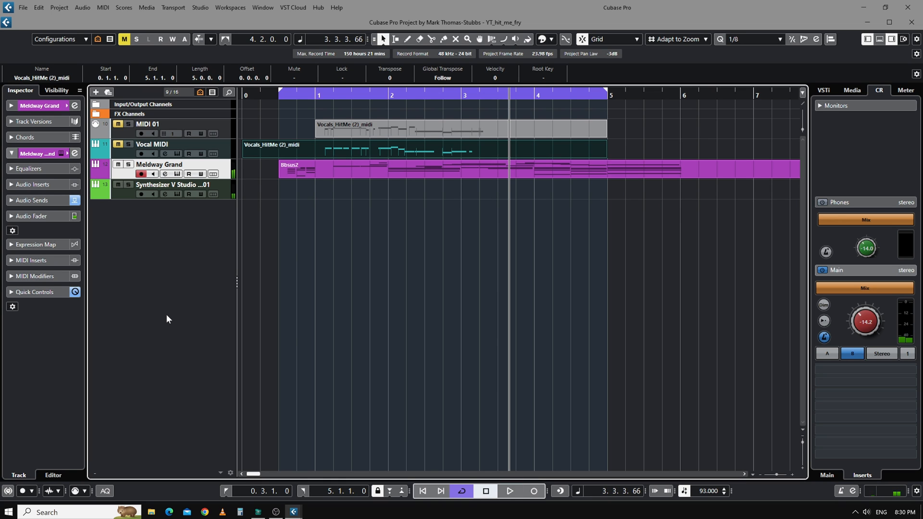
{"action": "mouse_move", "coordinate": [271, 294]}
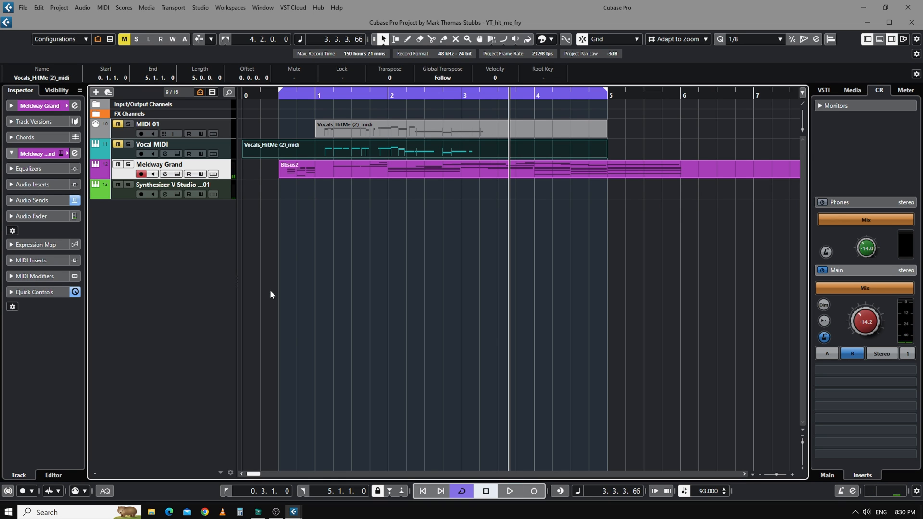